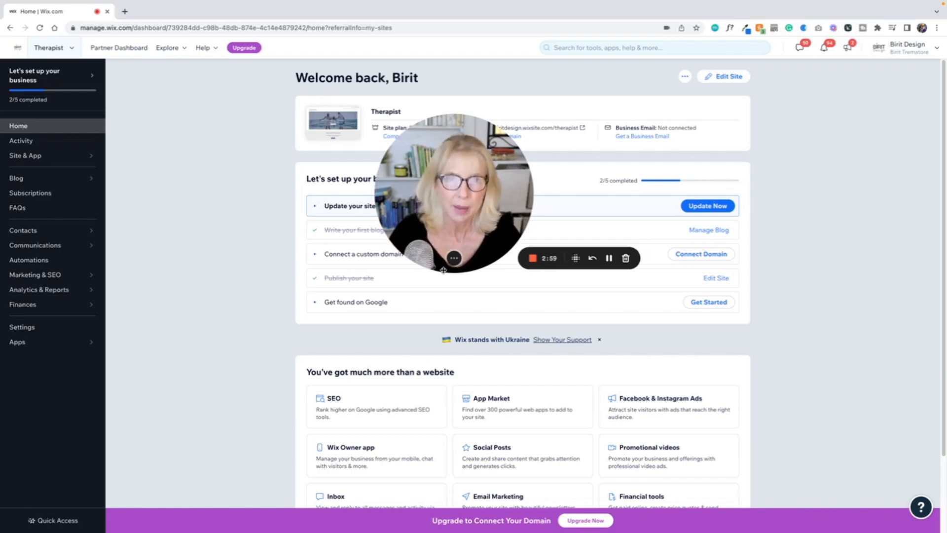
{"action": "mouse_move", "coordinate": [775, 254]}
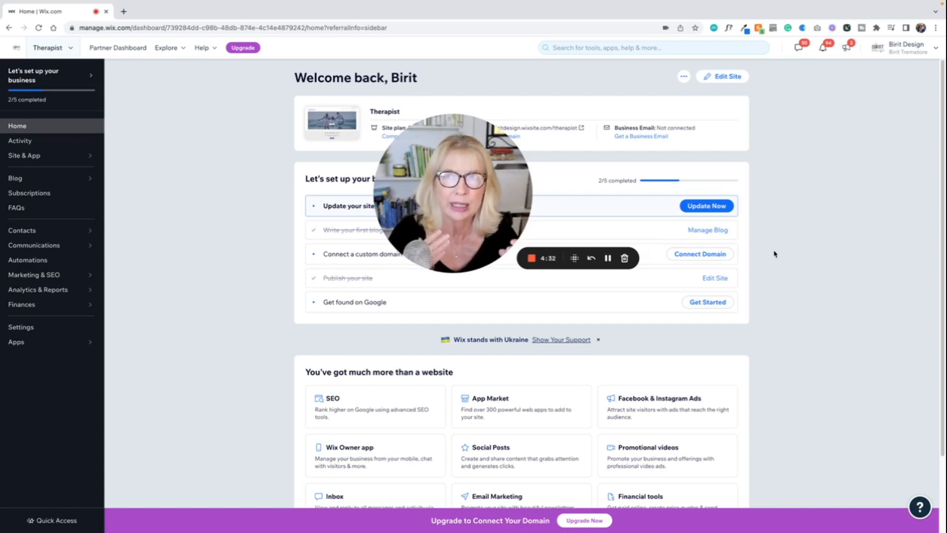
{"action": "mouse_move", "coordinate": [819, 246]}
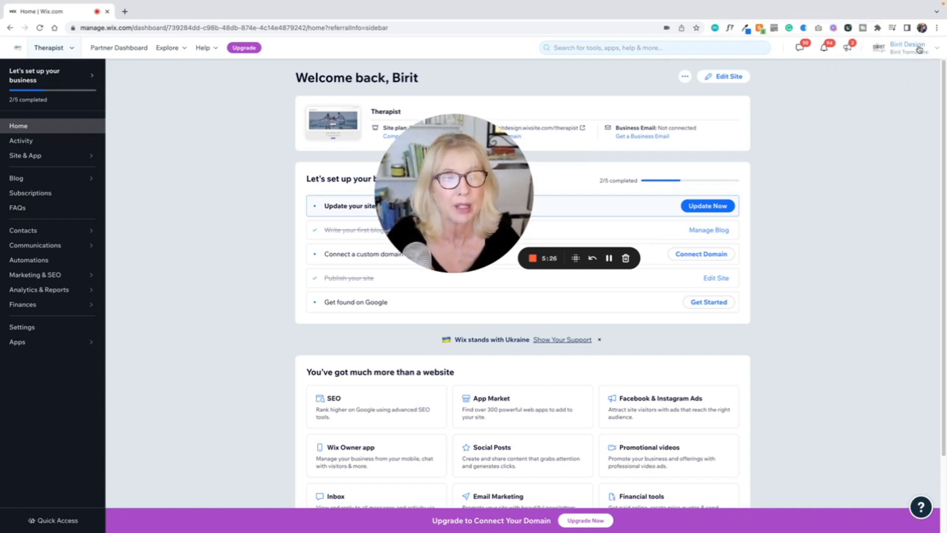
Reach the premium plan upgrade page from the dashboard's Upgrade banner
{"action": "left_click", "coordinate": [907, 47]}
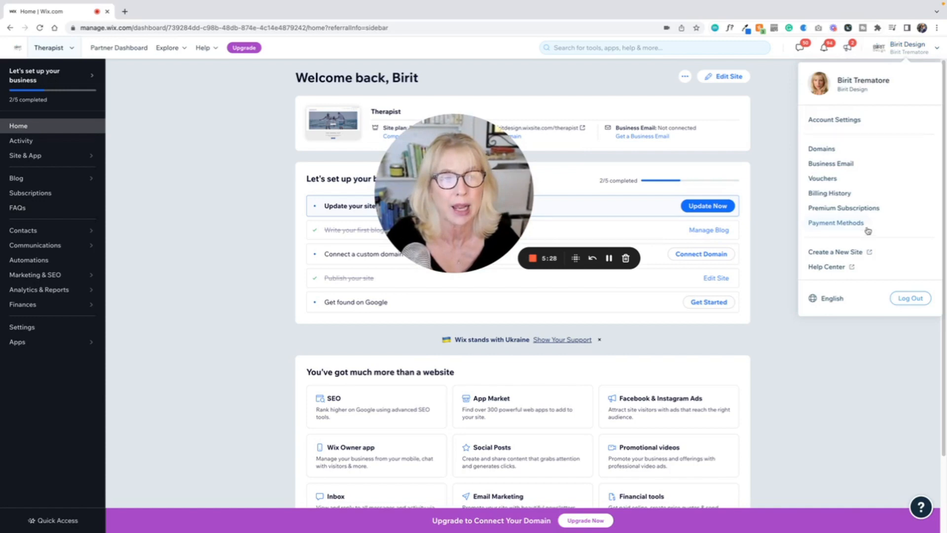
{"action": "mouse_move", "coordinate": [843, 207]}
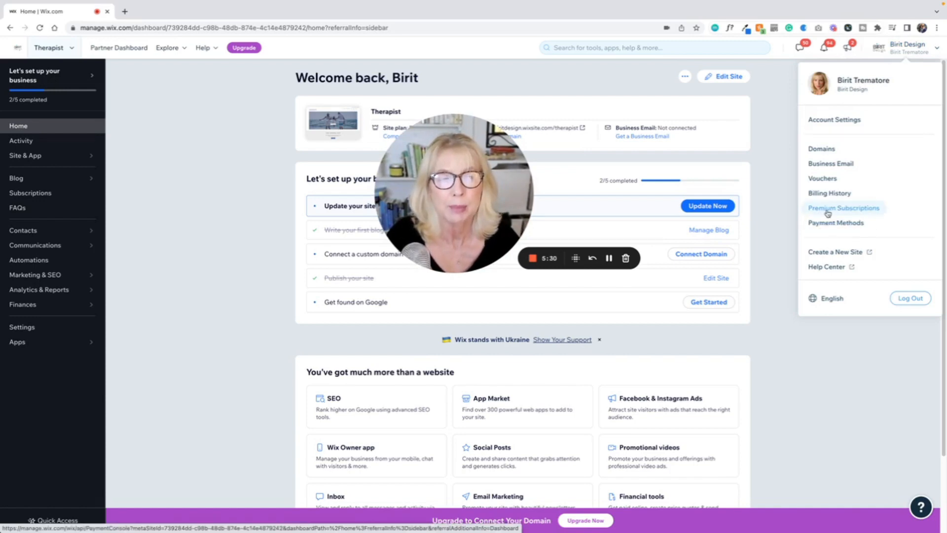
{"action": "mouse_move", "coordinate": [775, 211]}
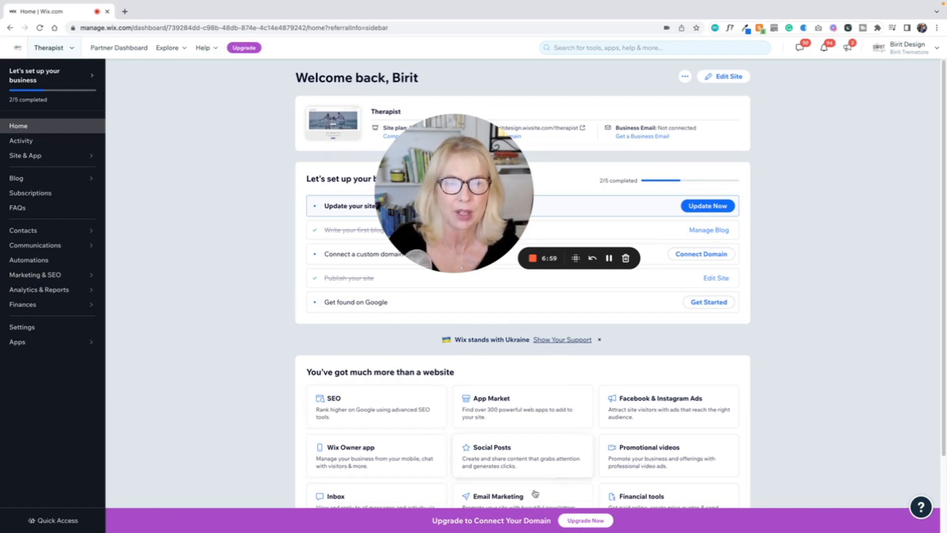
{"action": "left_click", "coordinate": [585, 520]}
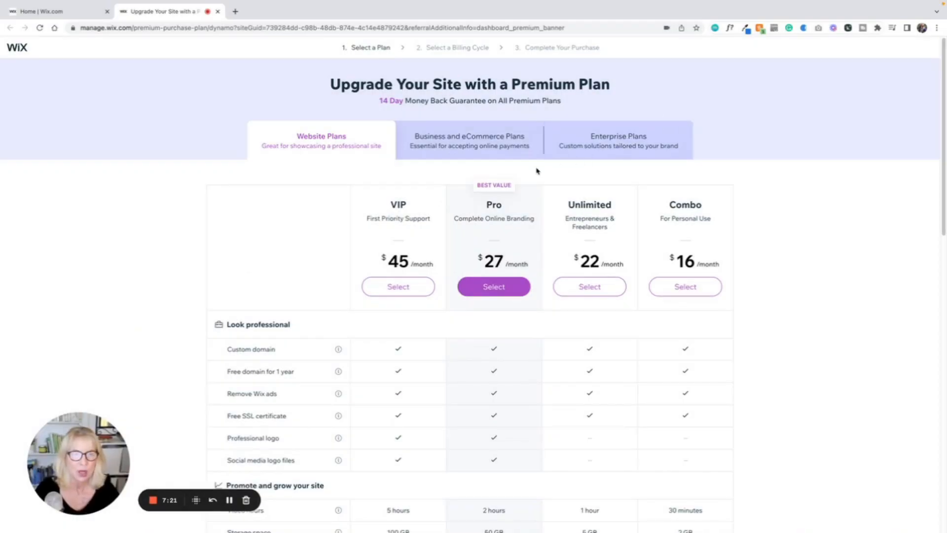
{"action": "scroll", "scroll_direction": "down", "scroll_amount": 3}
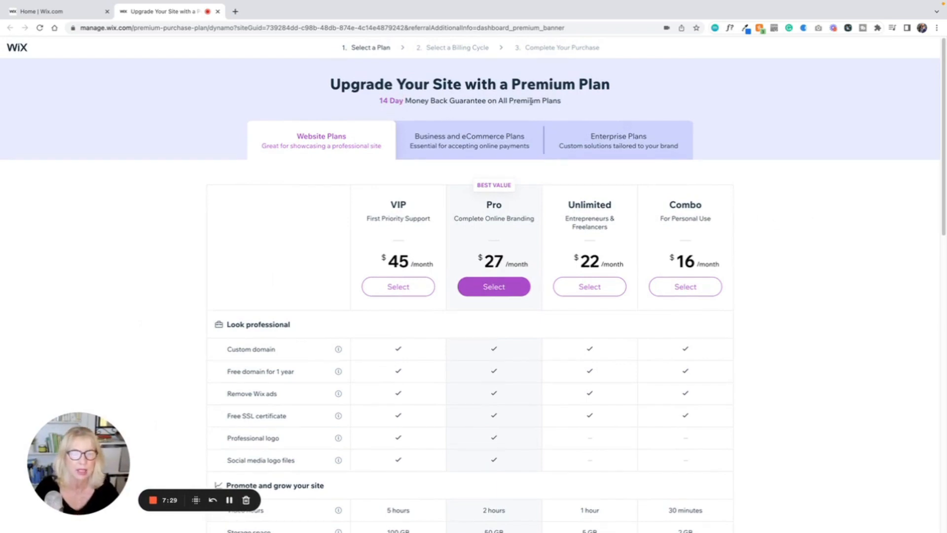
{"action": "mouse_move", "coordinate": [589, 286]}
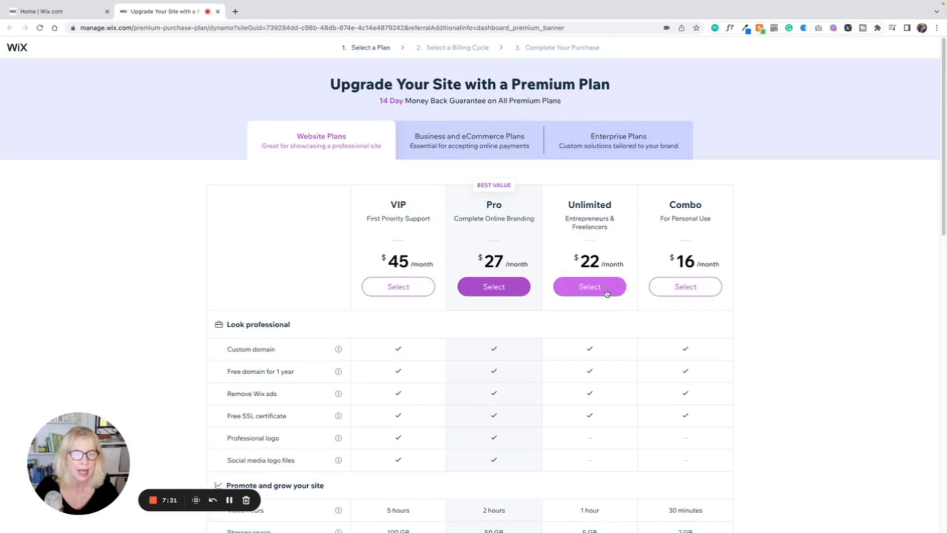
{"action": "mouse_move", "coordinate": [684, 287]}
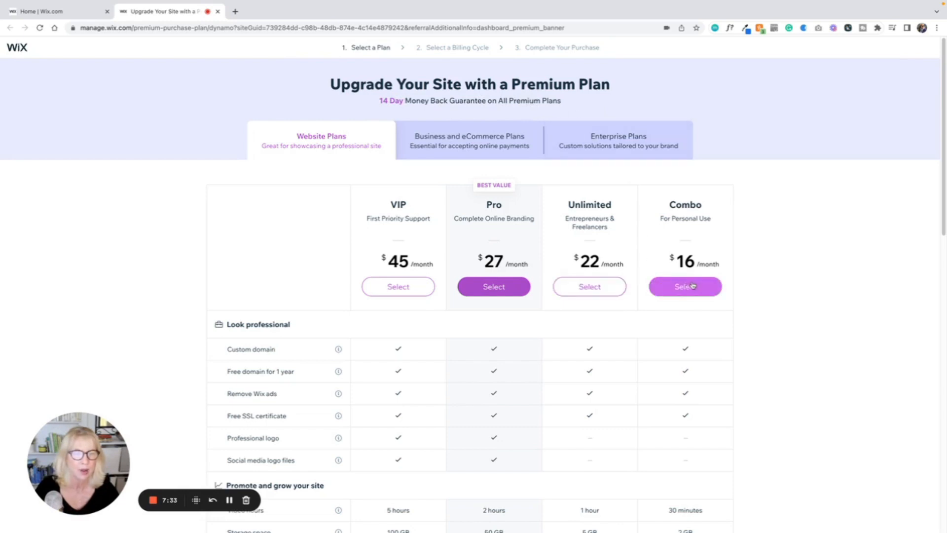
{"action": "mouse_move", "coordinate": [613, 278]}
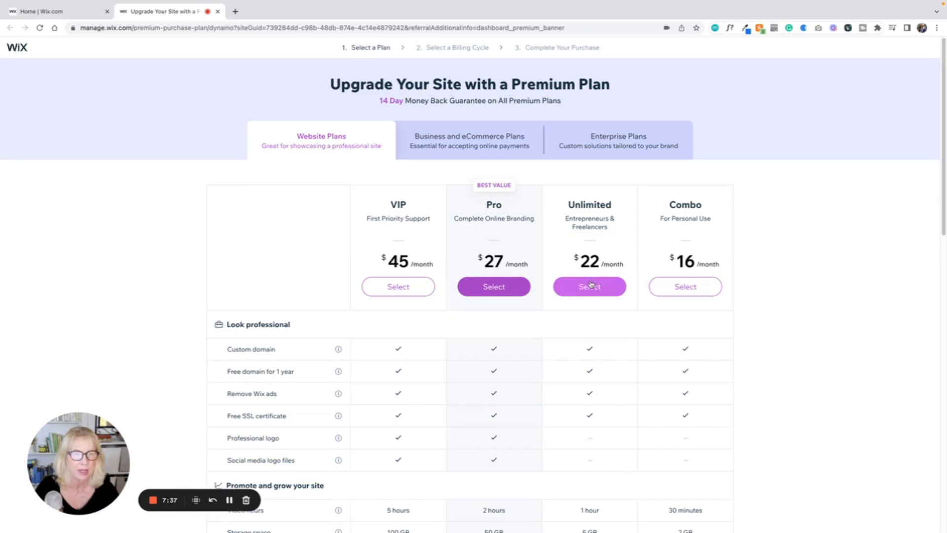
{"action": "mouse_move", "coordinate": [493, 287]}
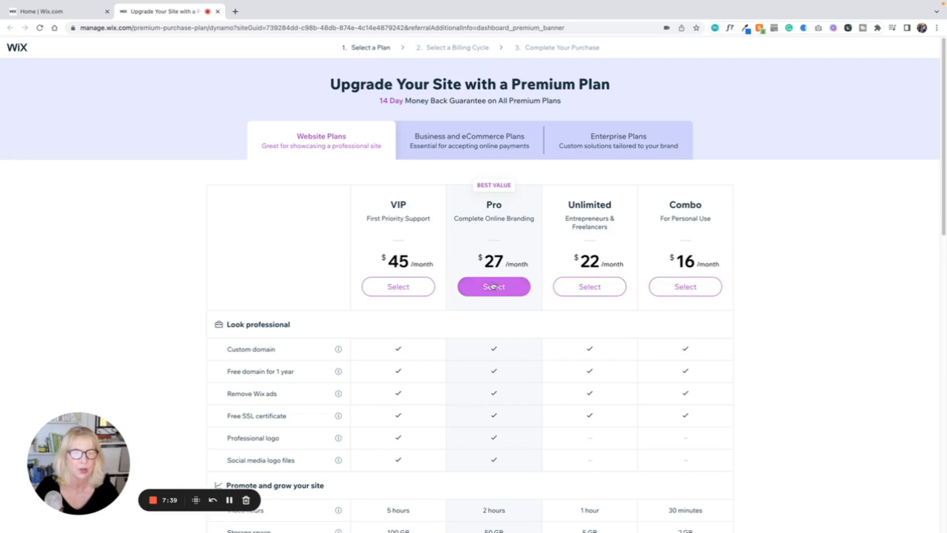
{"action": "mouse_move", "coordinate": [398, 286]}
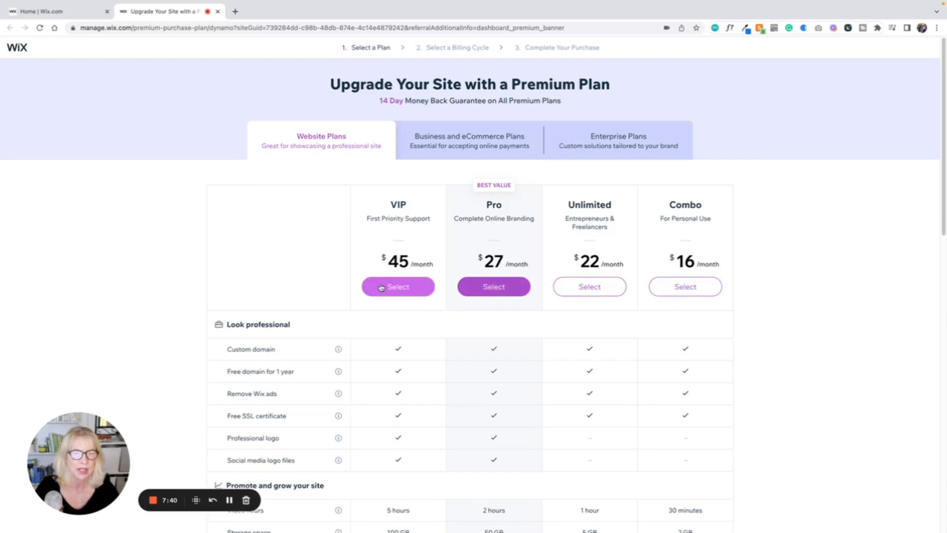
{"action": "mouse_move", "coordinate": [589, 286]}
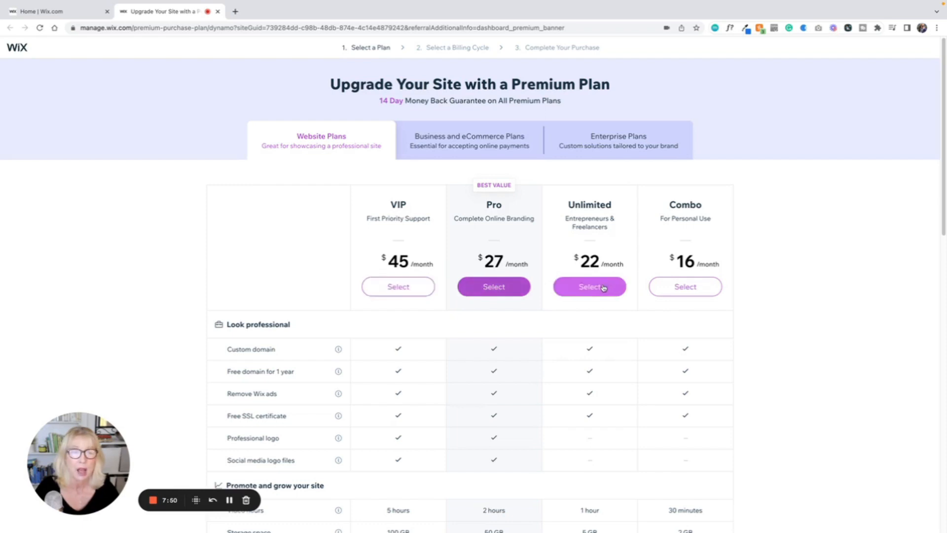
{"action": "mouse_move", "coordinate": [685, 286]}
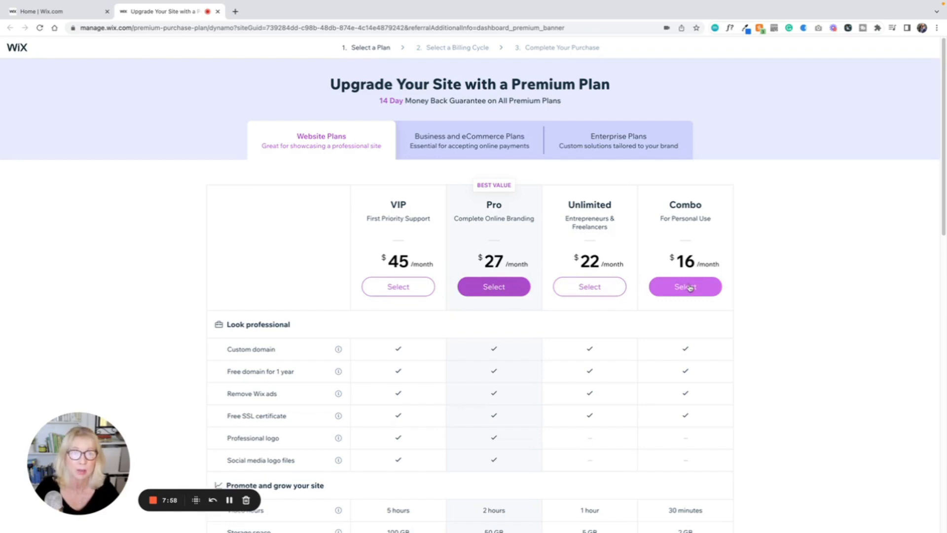
Scroll through the plan comparison's video hours, storage space and apps per plan
{"action": "scroll", "scroll_direction": "down", "scroll_amount": 3}
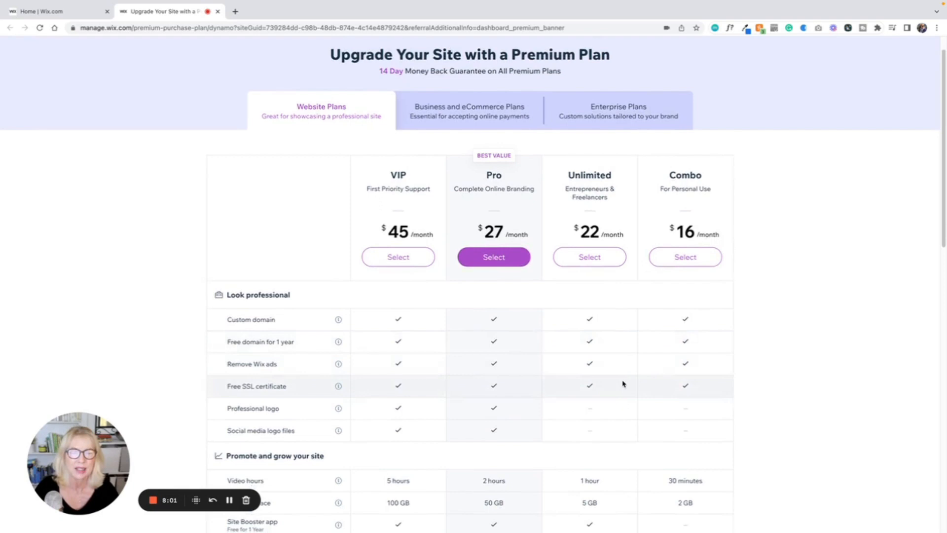
{"action": "scroll", "scroll_direction": "down", "scroll_amount": 3}
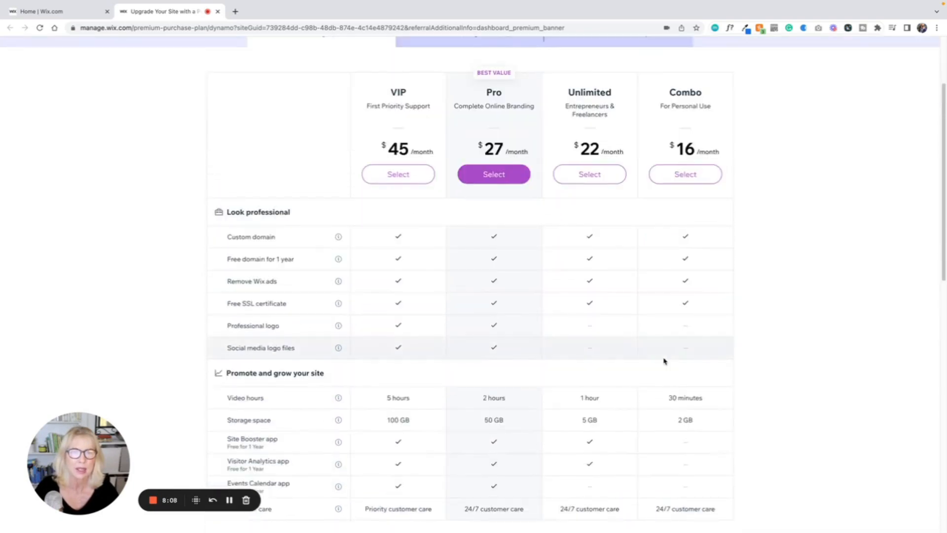
{"action": "scroll", "scroll_direction": "up", "scroll_amount": 3}
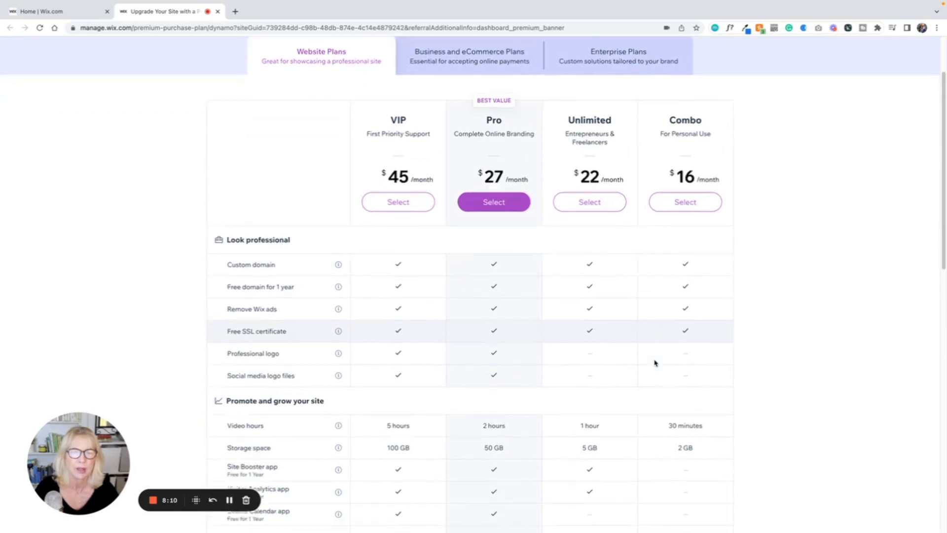
{"action": "scroll", "scroll_direction": "down", "scroll_amount": 3}
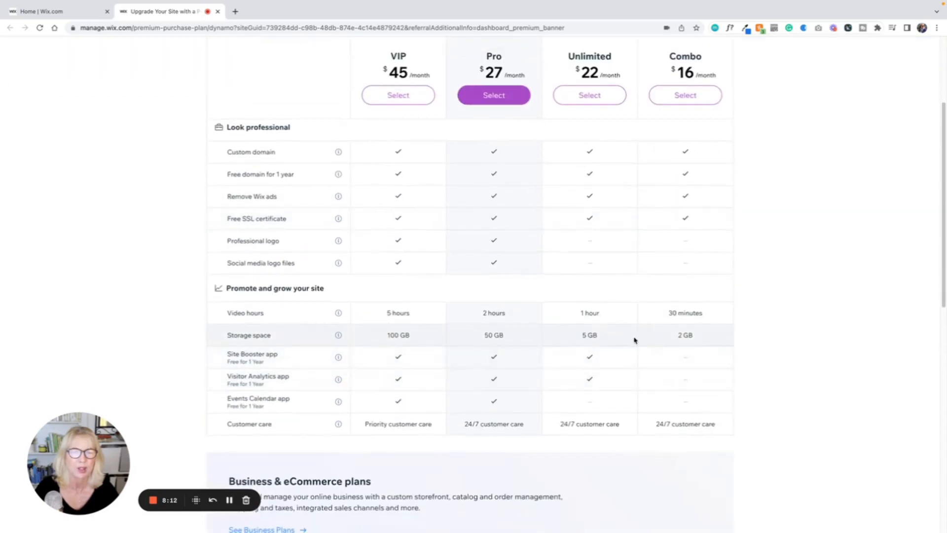
{"action": "scroll", "scroll_direction": "up", "scroll_amount": 3}
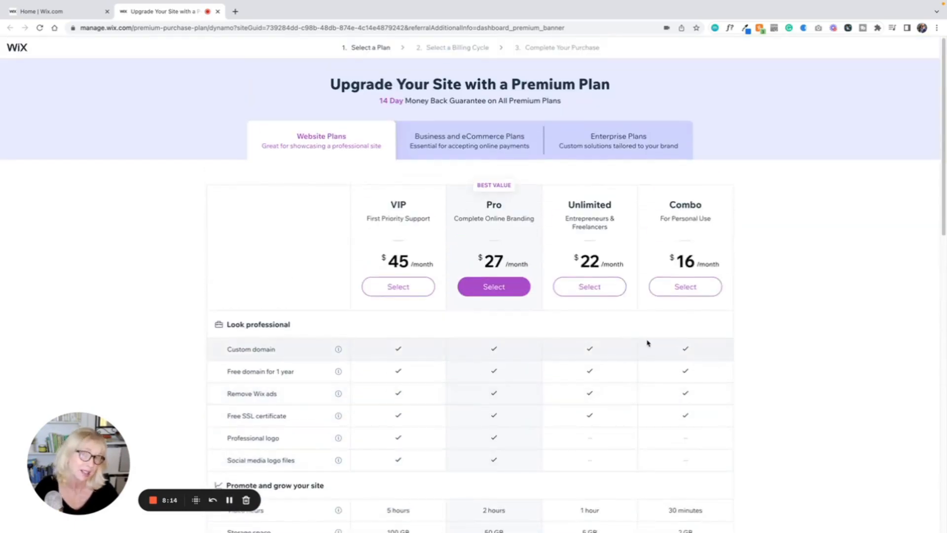
{"action": "mouse_move", "coordinate": [660, 250]}
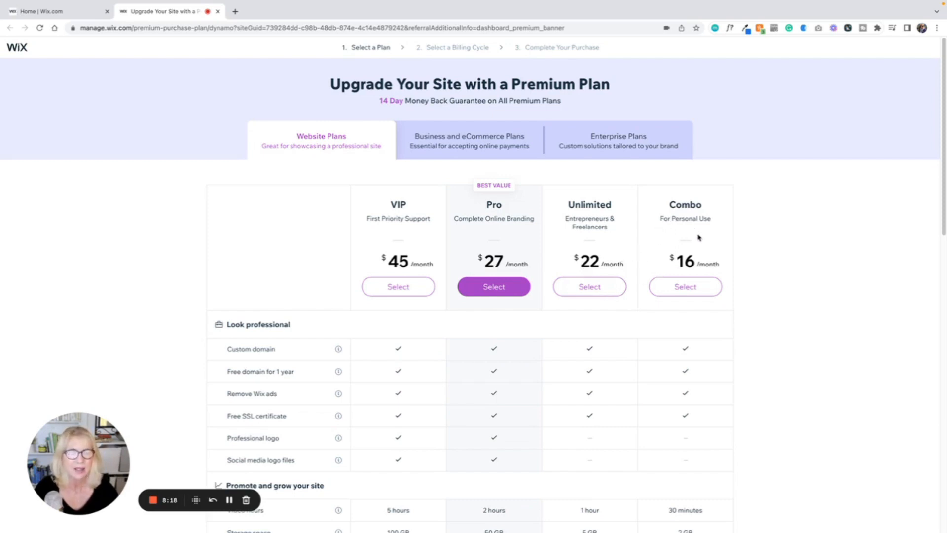
{"action": "mouse_move", "coordinate": [642, 203]}
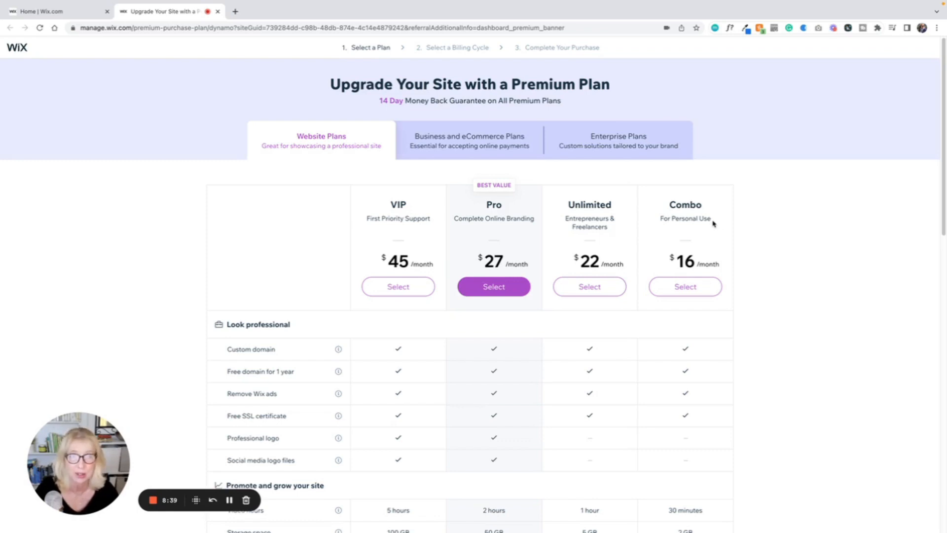
{"action": "mouse_move", "coordinate": [664, 257]}
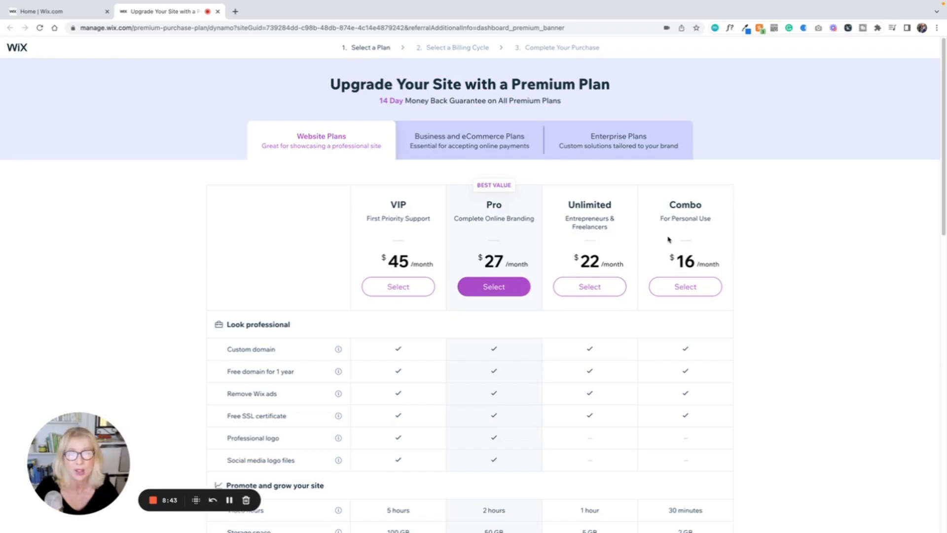
{"action": "mouse_move", "coordinate": [582, 219]}
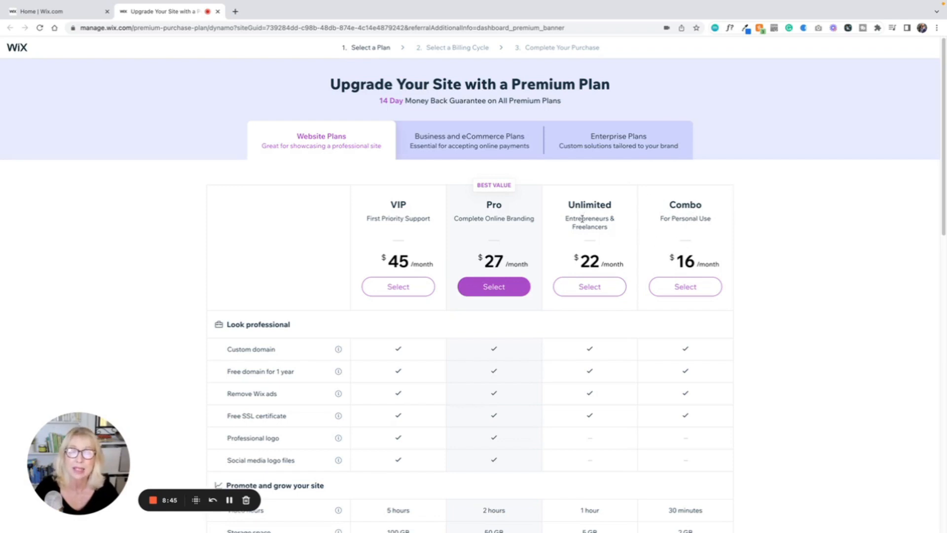
{"action": "mouse_move", "coordinate": [579, 208]}
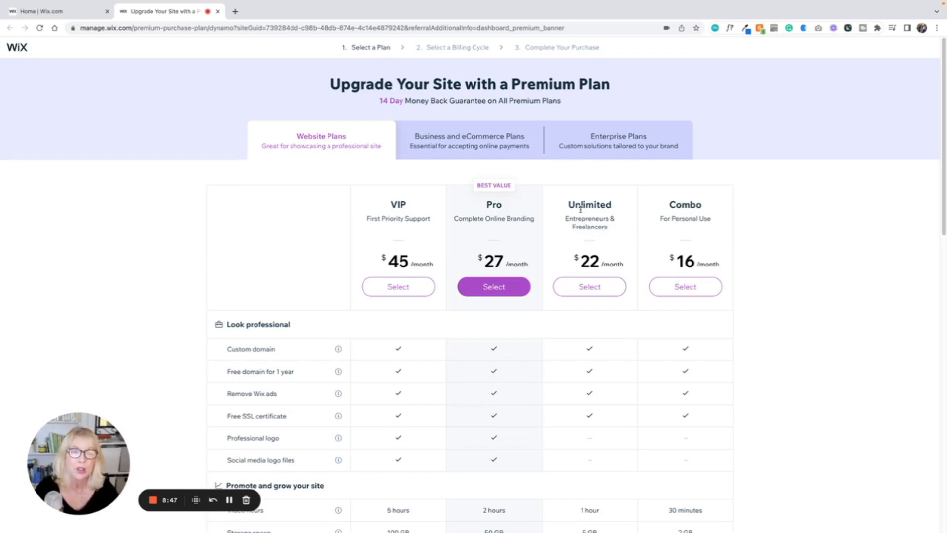
{"action": "mouse_move", "coordinate": [677, 239]}
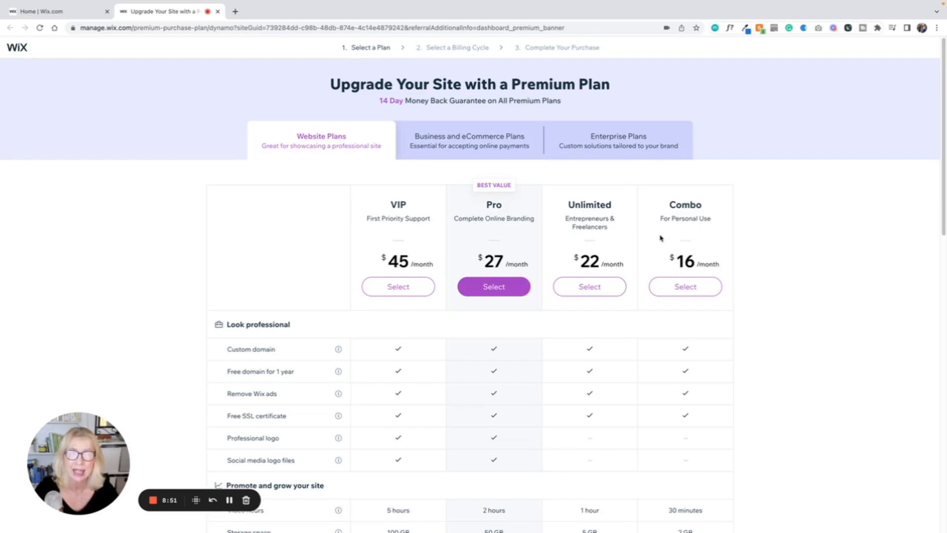
{"action": "mouse_move", "coordinate": [463, 238]}
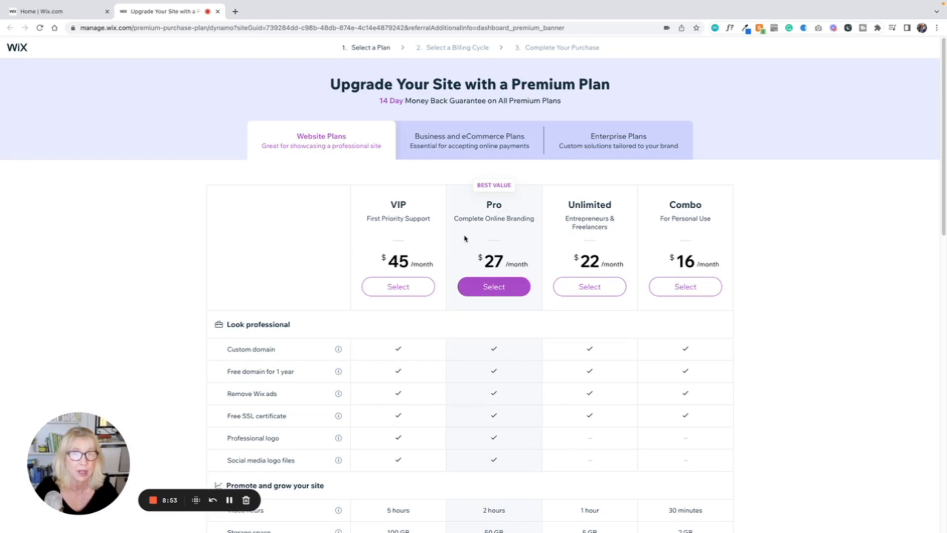
{"action": "mouse_move", "coordinate": [594, 167]}
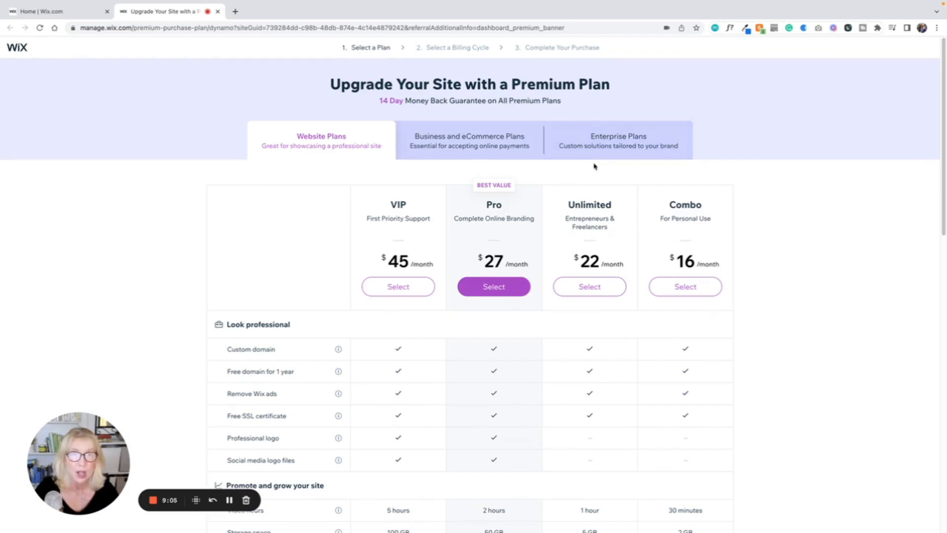
{"action": "mouse_move", "coordinate": [608, 216]}
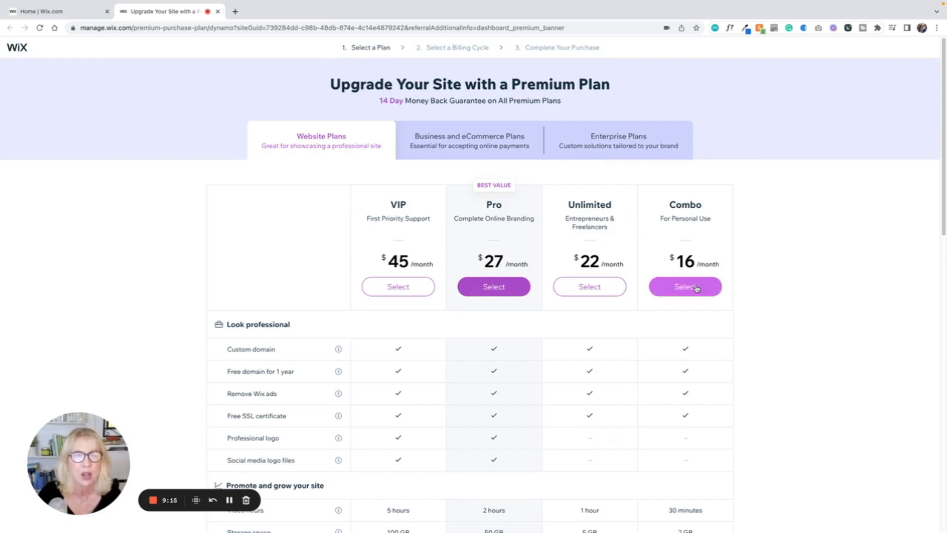
Select the Combo plan, landing on billing cycles with Yearly at $16.00 per month
{"action": "left_click", "coordinate": [685, 287]}
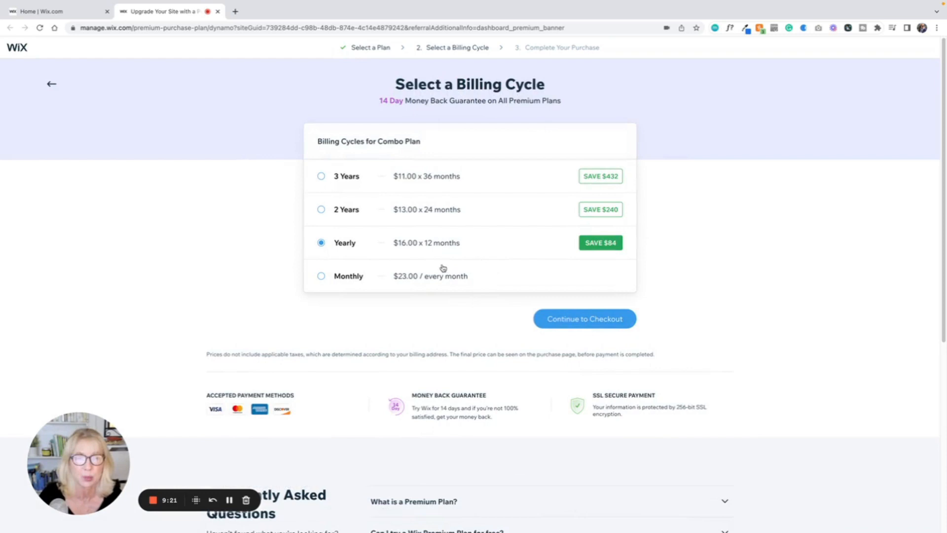
{"action": "mouse_move", "coordinate": [391, 244]}
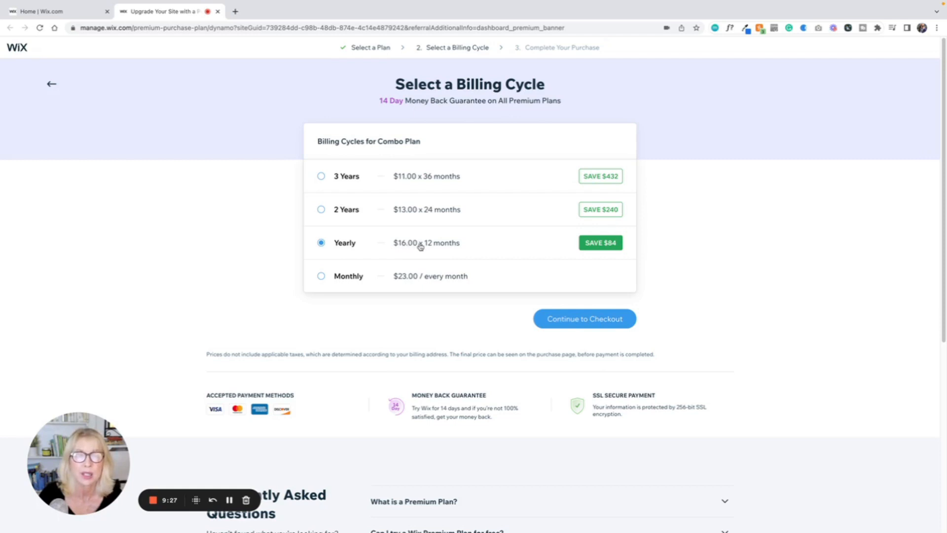
{"action": "mouse_move", "coordinate": [398, 250]}
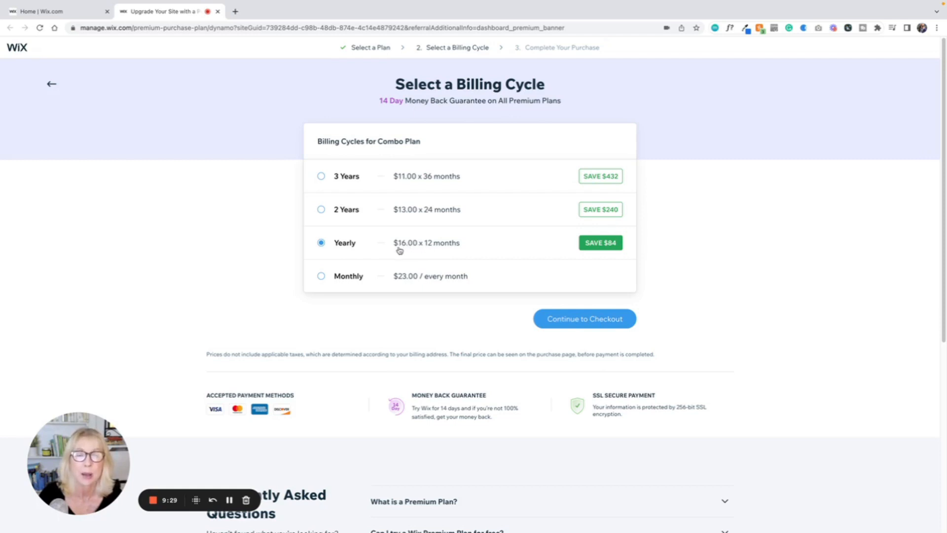
{"action": "mouse_move", "coordinate": [449, 247]}
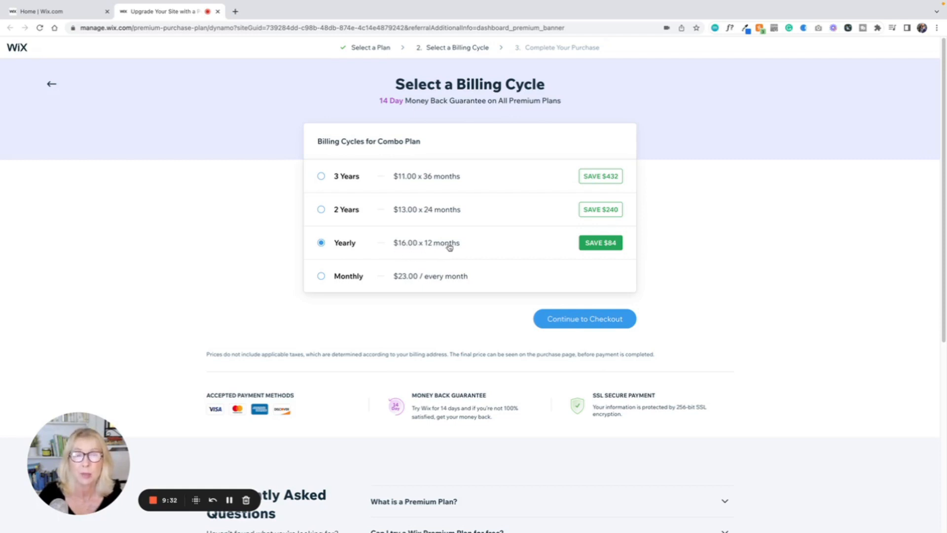
{"action": "mouse_move", "coordinate": [407, 286]}
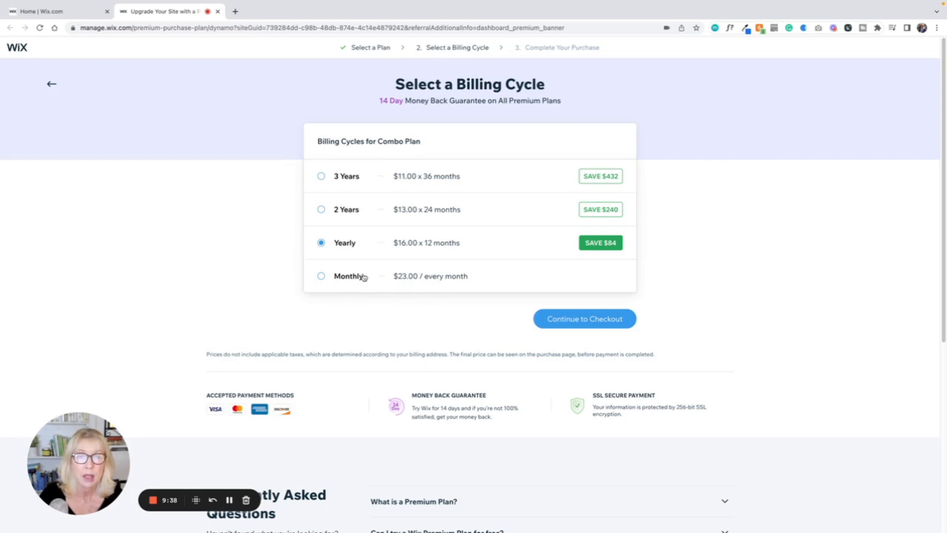
{"action": "mouse_move", "coordinate": [412, 279]}
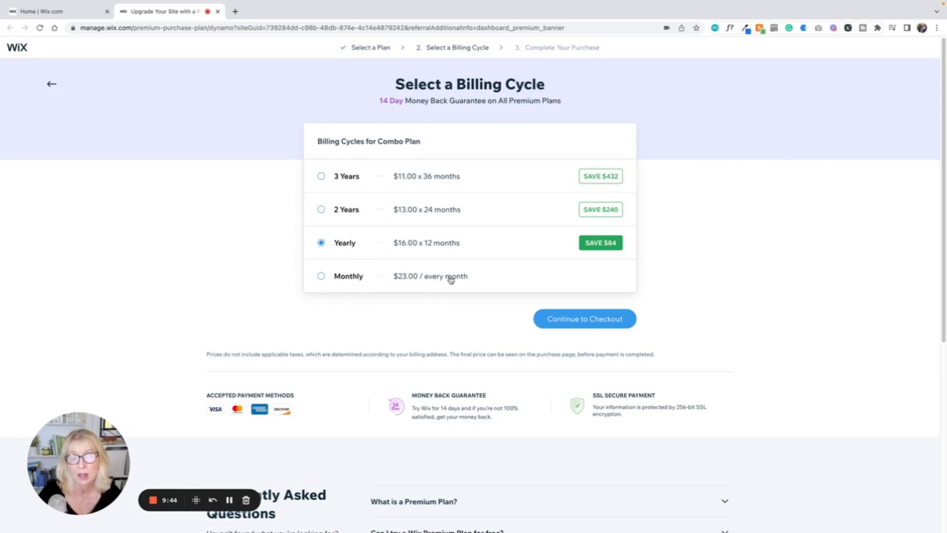
{"action": "mouse_move", "coordinate": [415, 277]}
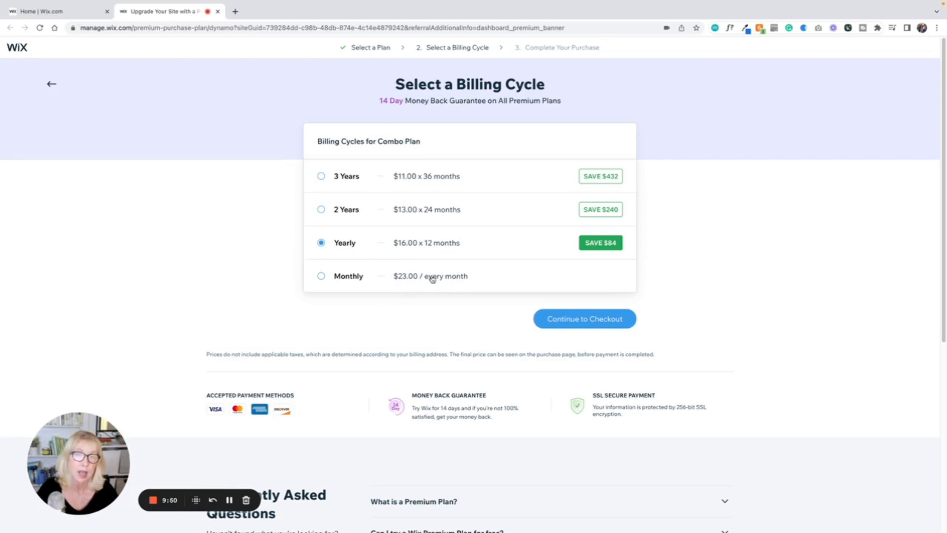
{"action": "mouse_move", "coordinate": [472, 233]}
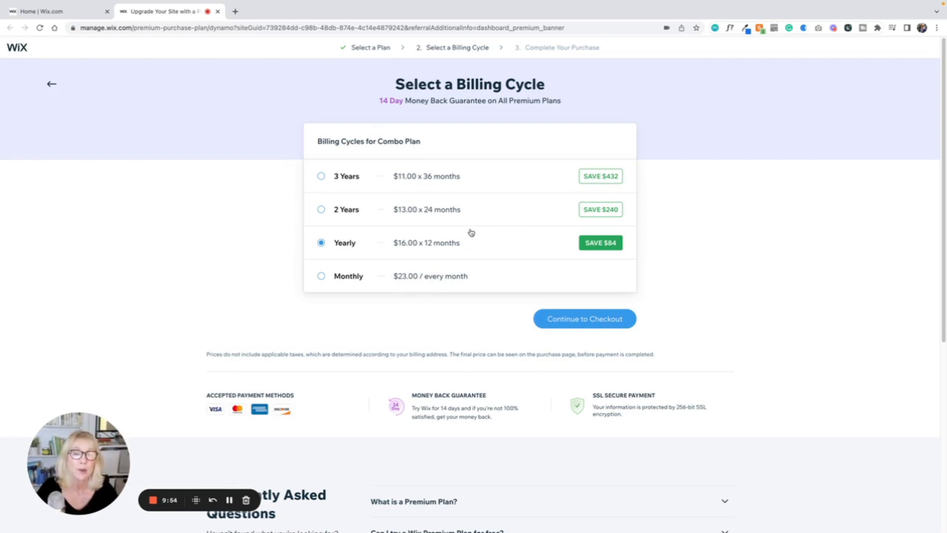
{"action": "mouse_move", "coordinate": [447, 279]}
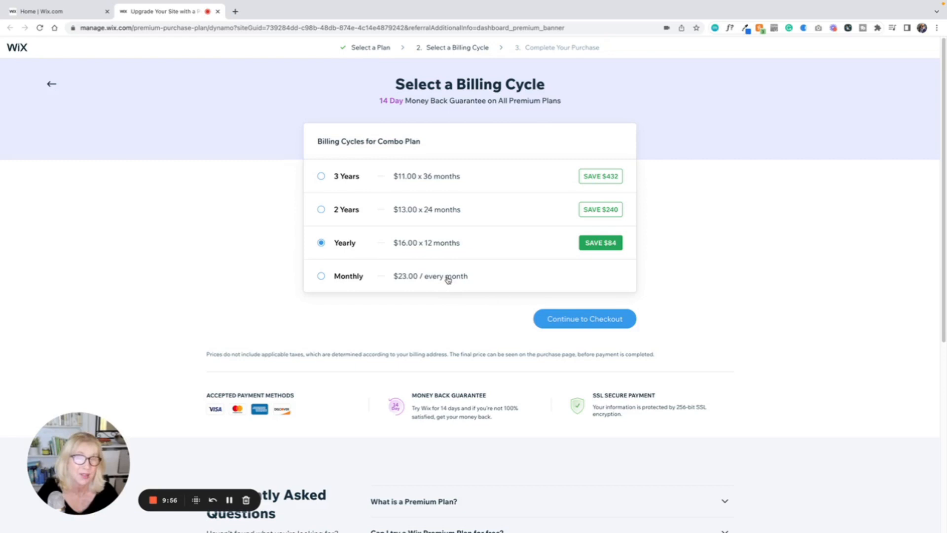
{"action": "mouse_move", "coordinate": [446, 256]}
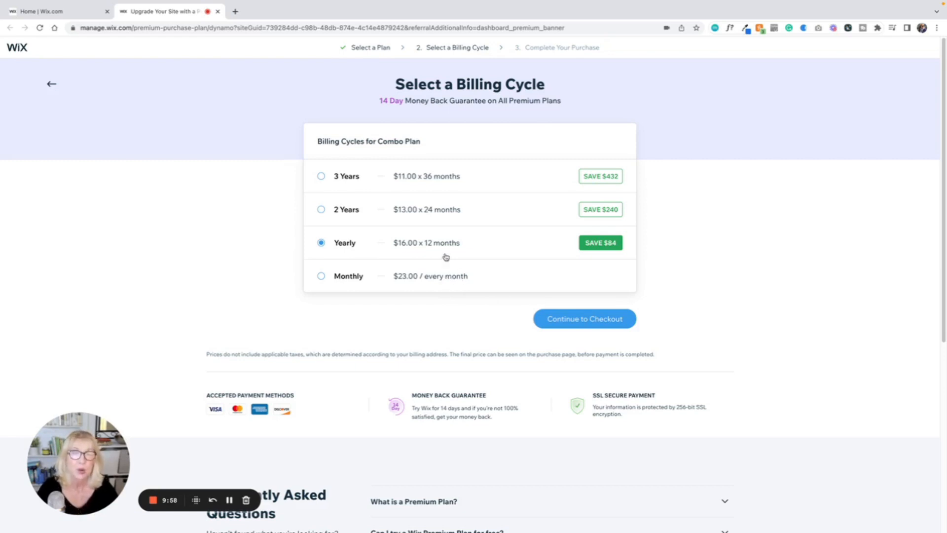
{"action": "mouse_move", "coordinate": [422, 245]}
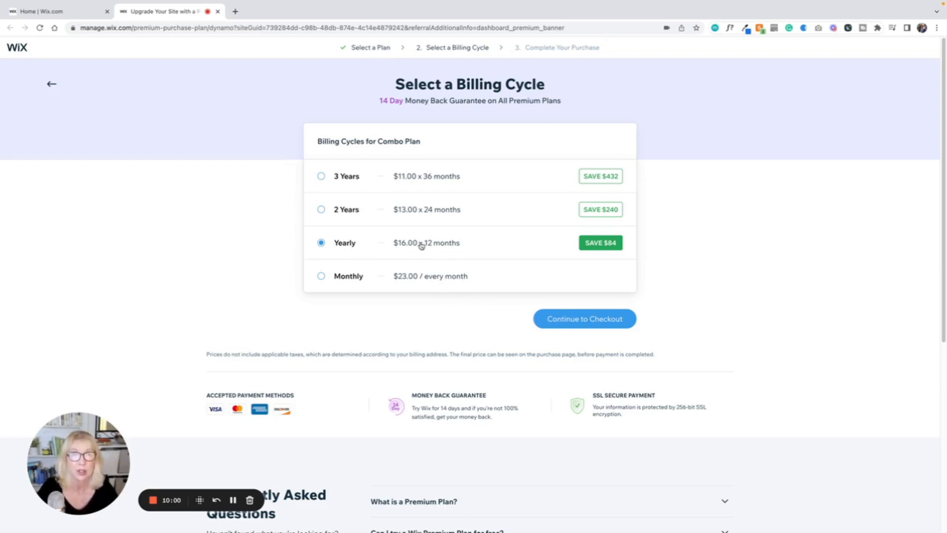
{"action": "mouse_move", "coordinate": [475, 183]}
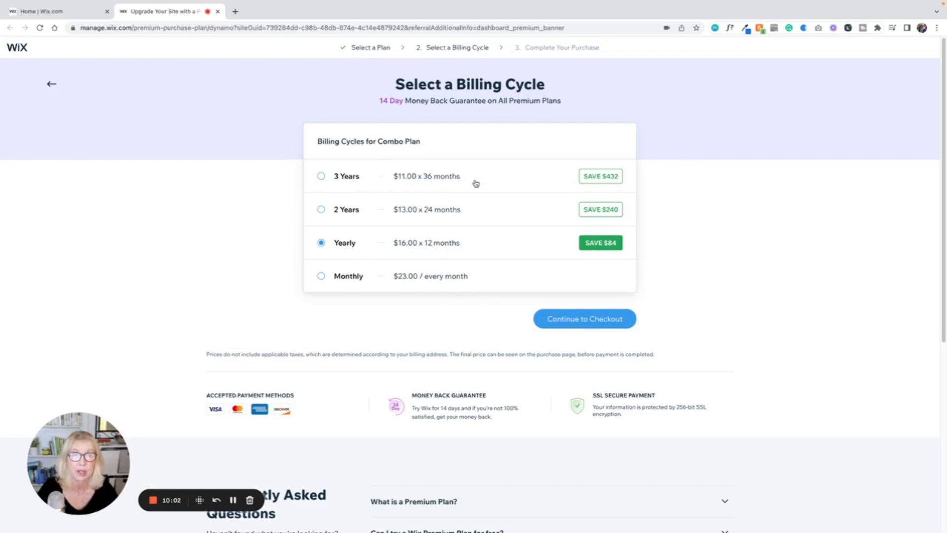
{"action": "mouse_move", "coordinate": [521, 192]}
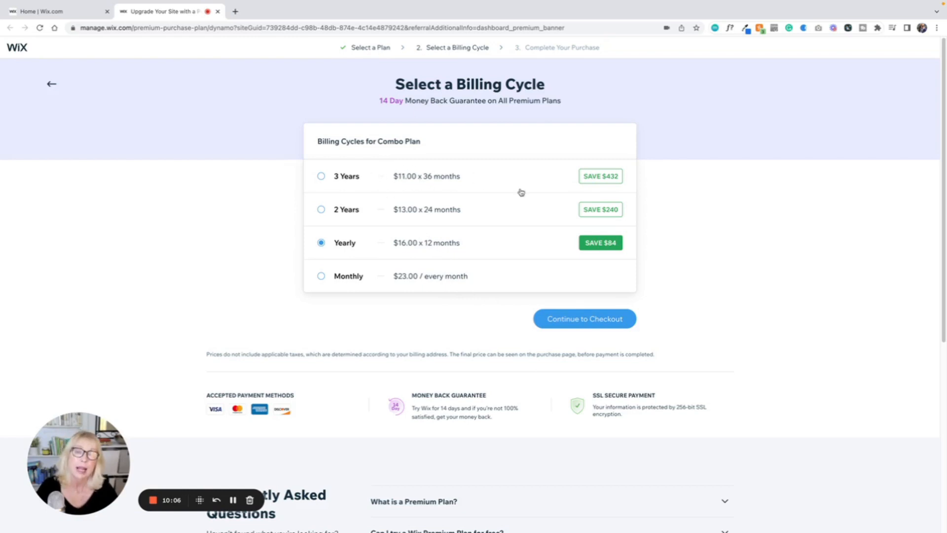
{"action": "mouse_move", "coordinate": [491, 236]}
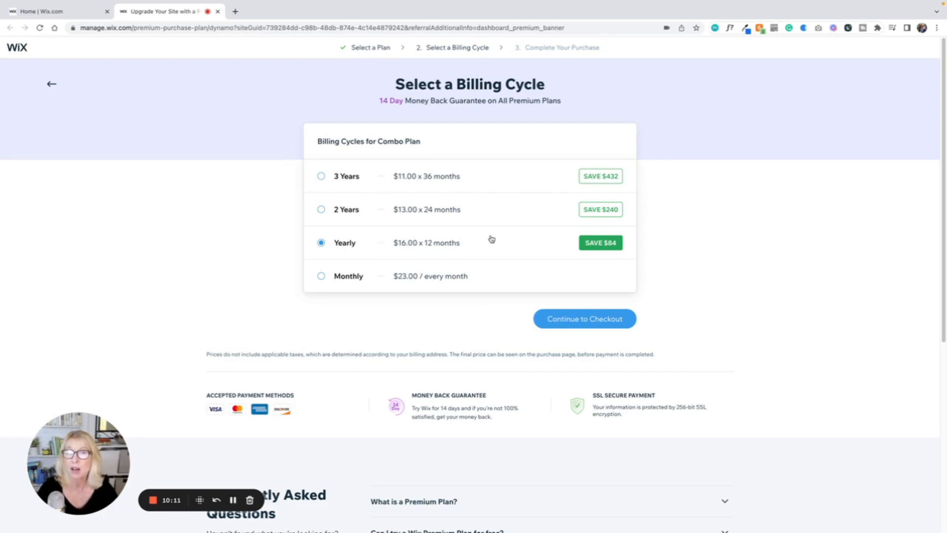
{"action": "mouse_move", "coordinate": [434, 282]}
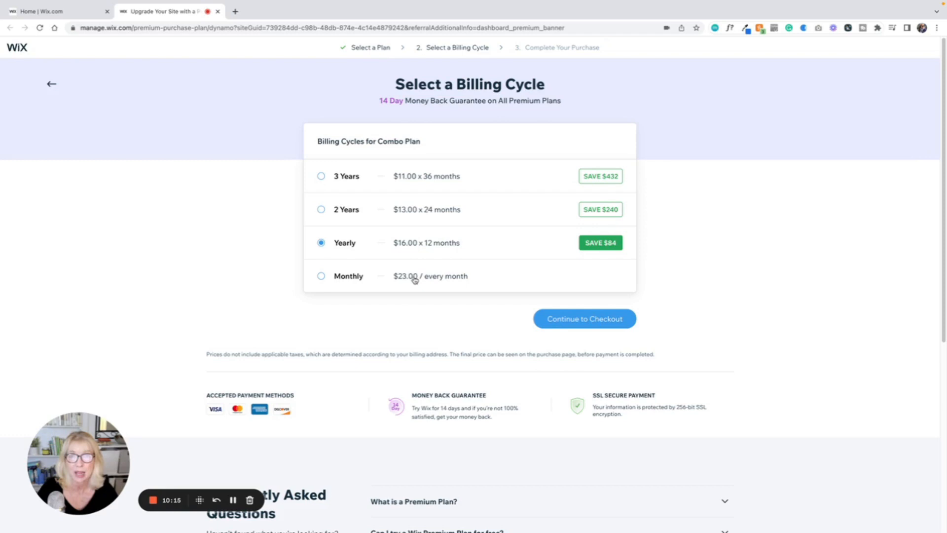
{"action": "mouse_move", "coordinate": [429, 248]}
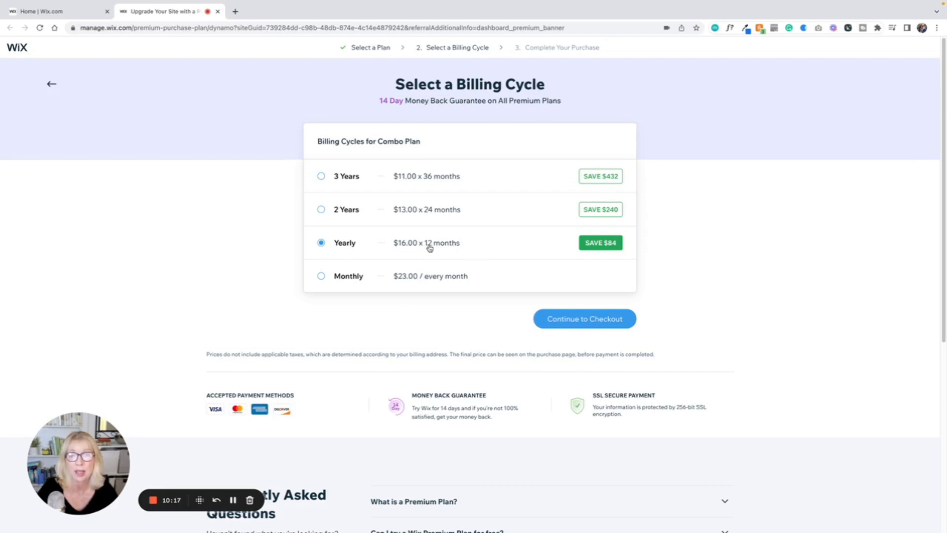
{"action": "mouse_move", "coordinate": [412, 304]}
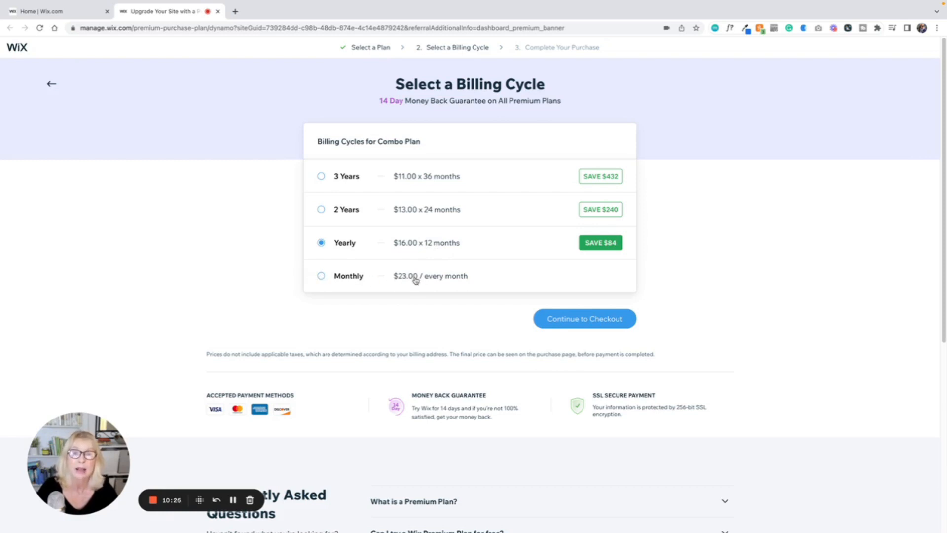
{"action": "mouse_move", "coordinate": [416, 179]}
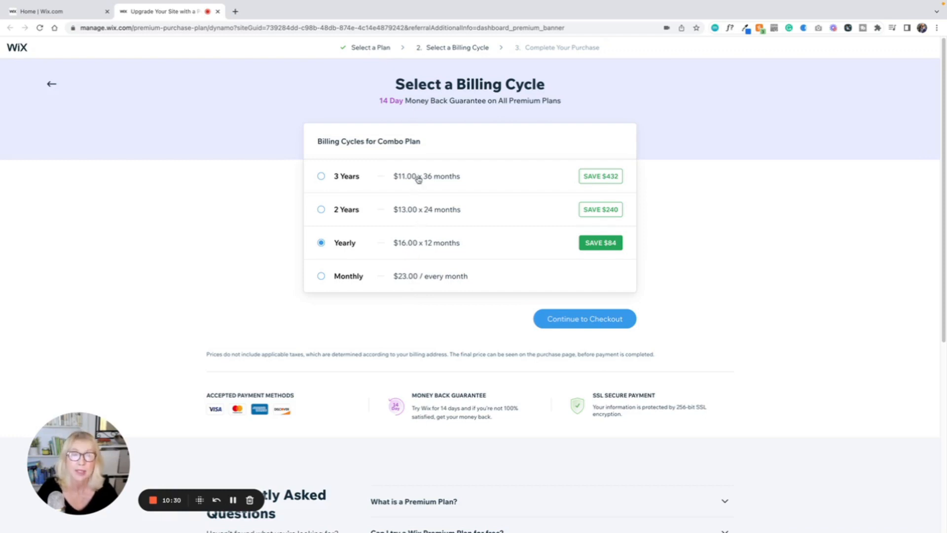
{"action": "mouse_move", "coordinate": [584, 318]}
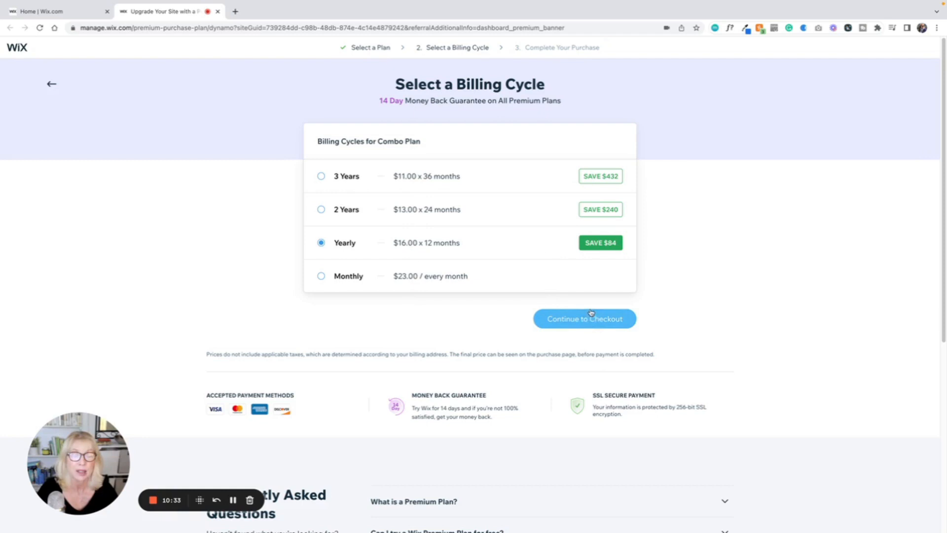
{"action": "mouse_move", "coordinate": [763, 220]}
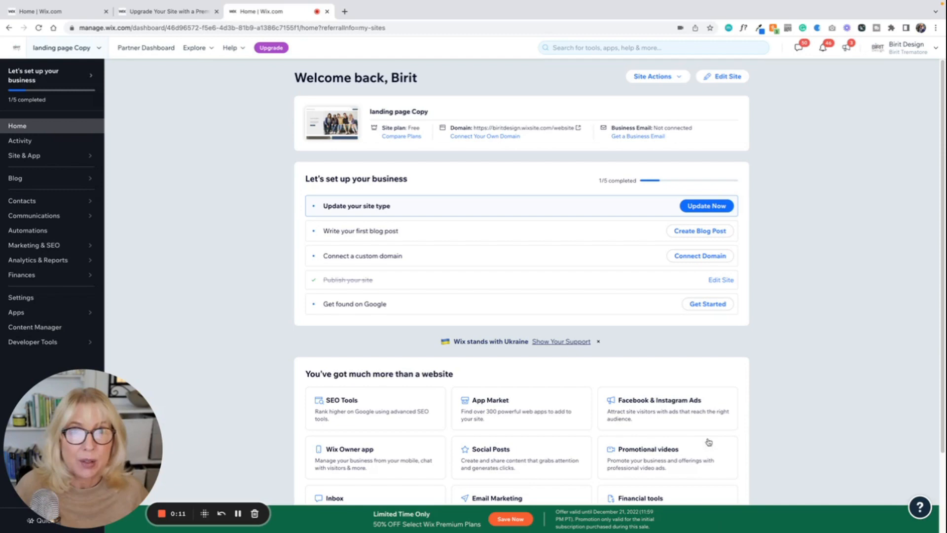
{"action": "mouse_move", "coordinate": [647, 401]}
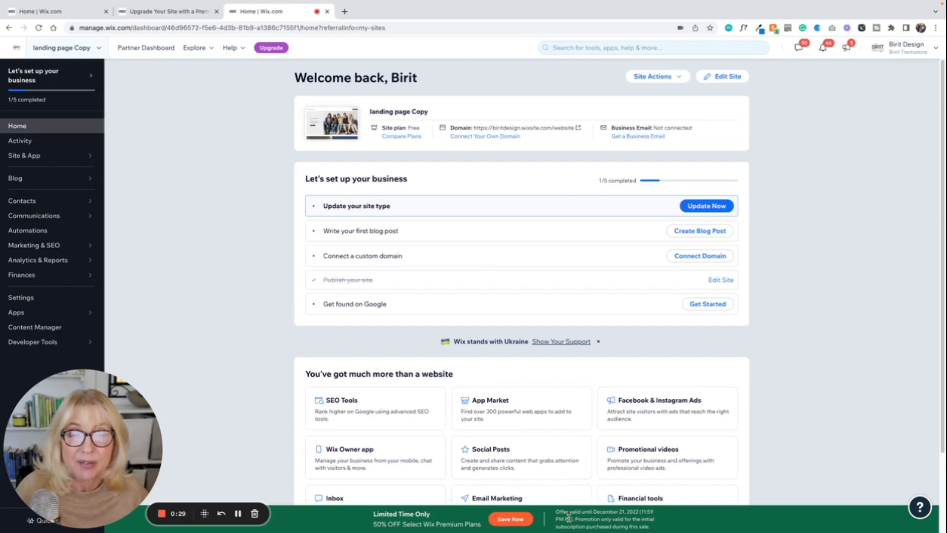
{"action": "mouse_move", "coordinate": [442, 206]}
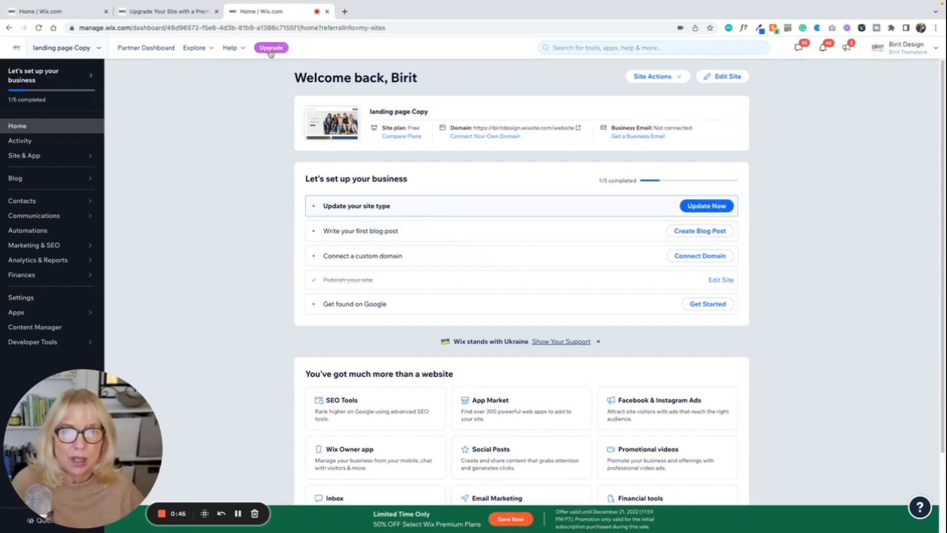
{"action": "mouse_move", "coordinate": [439, 115]}
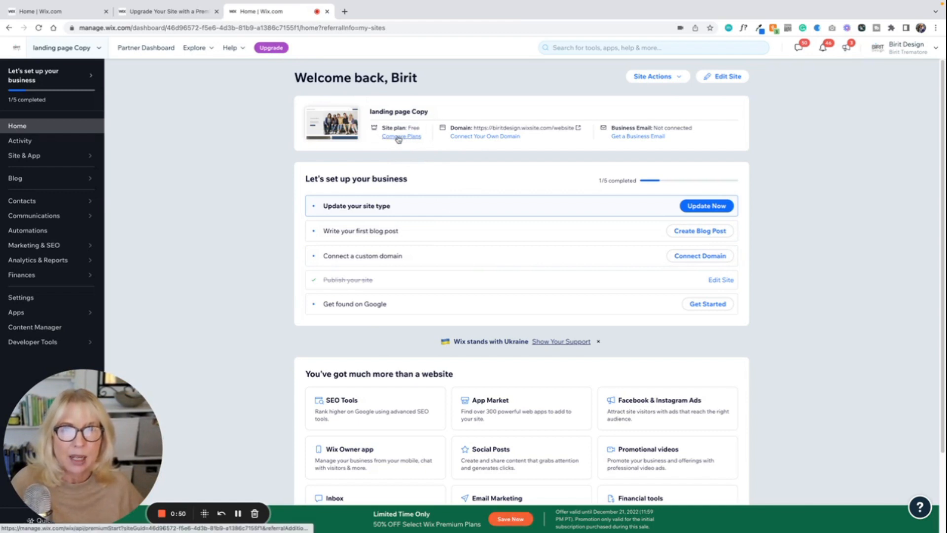
Follow the 50% off sale banner to the premium plans at sale prices
{"action": "left_click", "coordinate": [401, 136]}
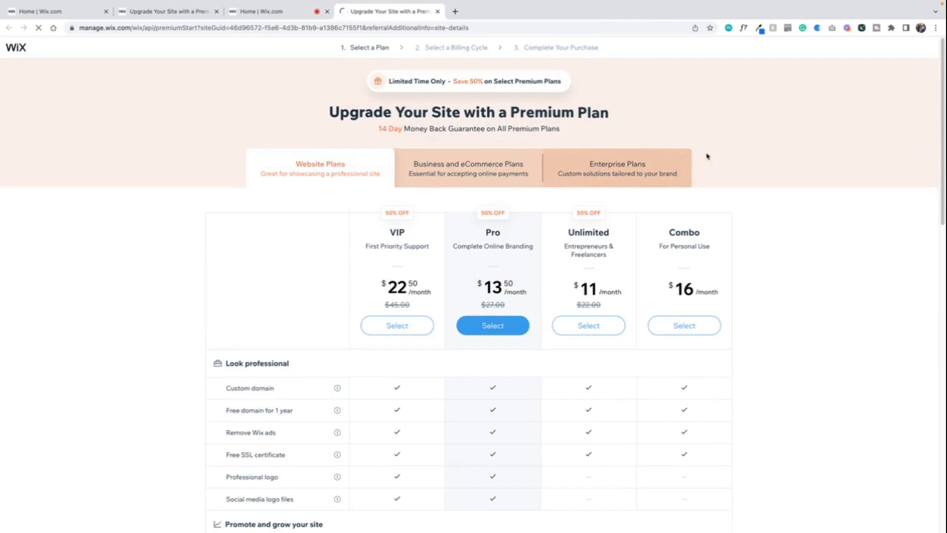
{"action": "mouse_move", "coordinate": [788, 202]}
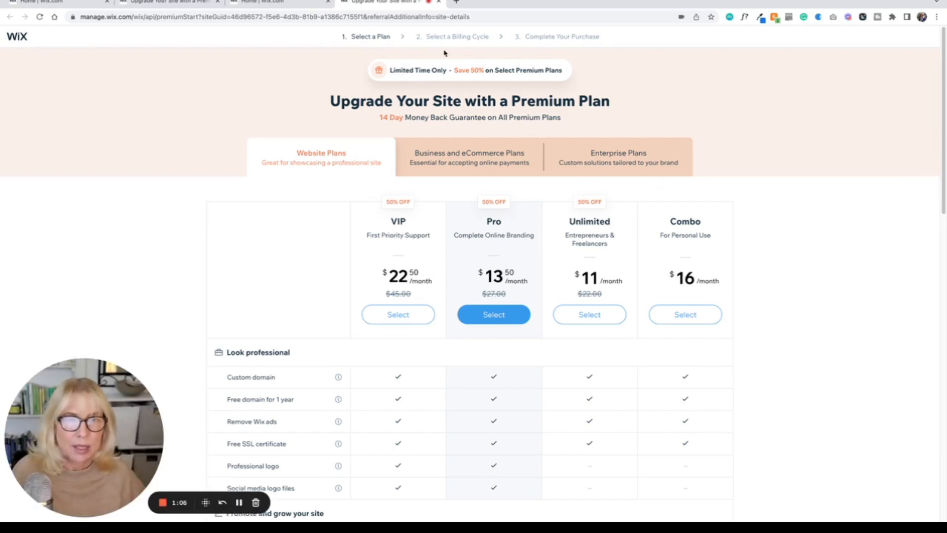
{"action": "mouse_move", "coordinate": [592, 91]}
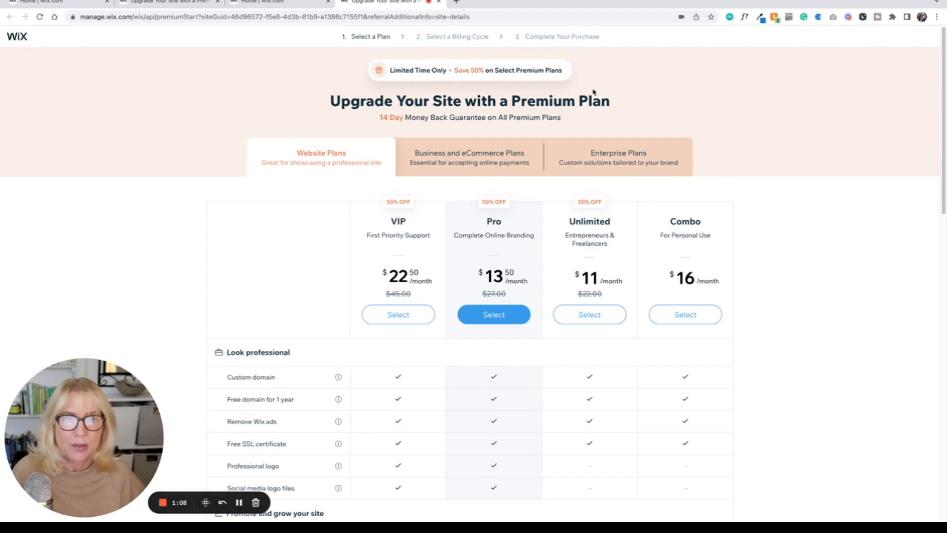
{"action": "mouse_move", "coordinate": [821, 189]}
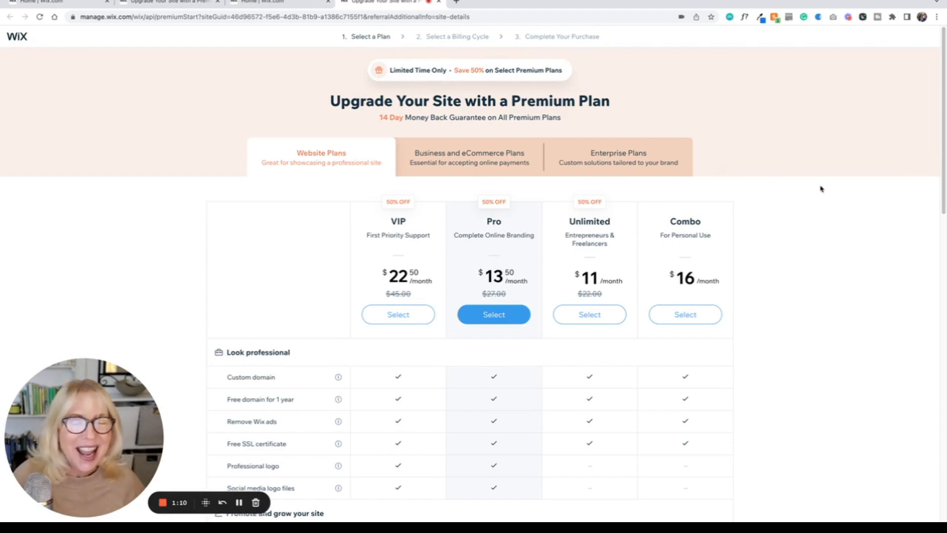
{"action": "mouse_move", "coordinate": [694, 230]}
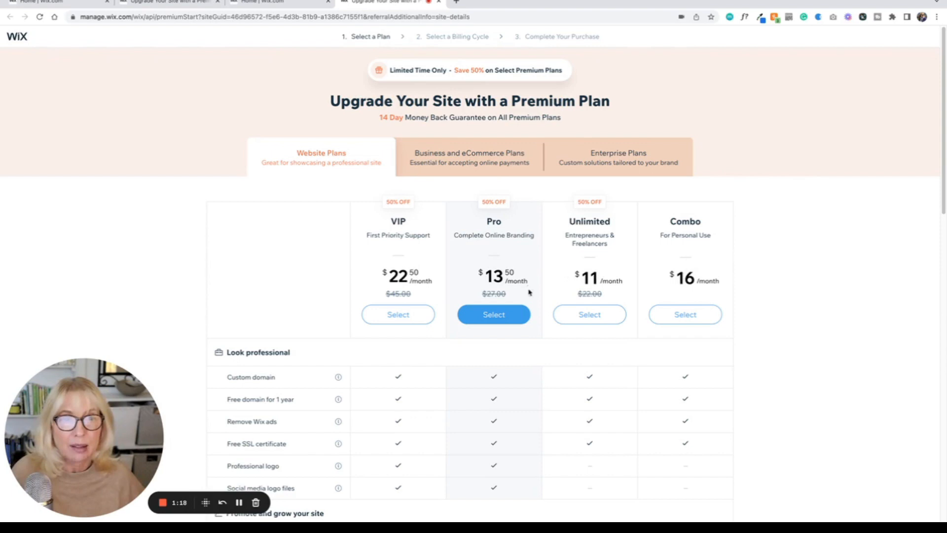
{"action": "mouse_move", "coordinate": [606, 294]}
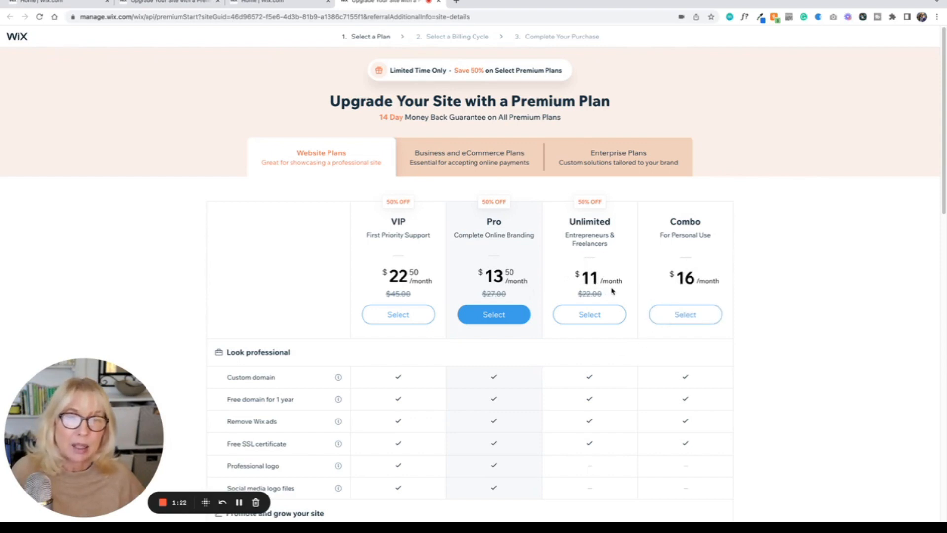
Select the Unlimited plan, landing on billing cycles with Yearly at $11.00 per month
{"action": "left_click", "coordinate": [589, 314]}
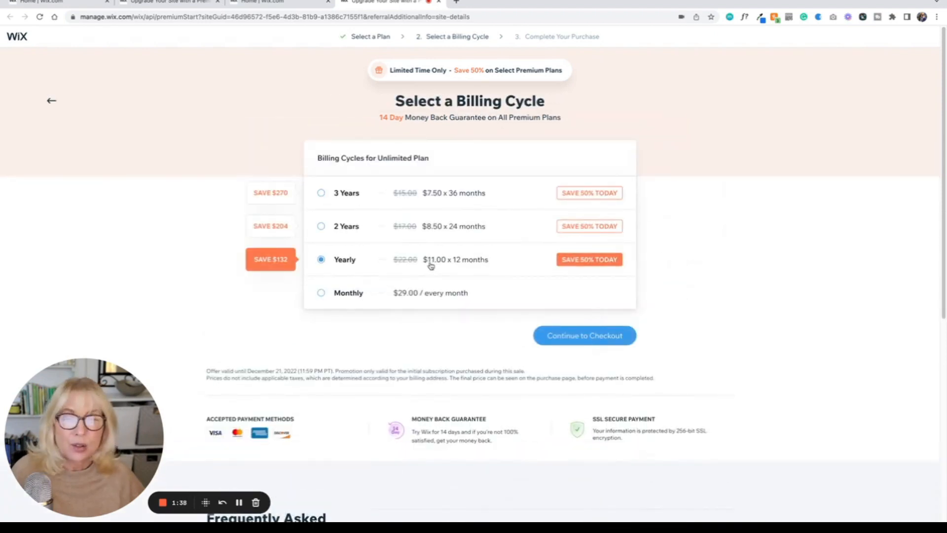
{"action": "mouse_move", "coordinate": [473, 264]}
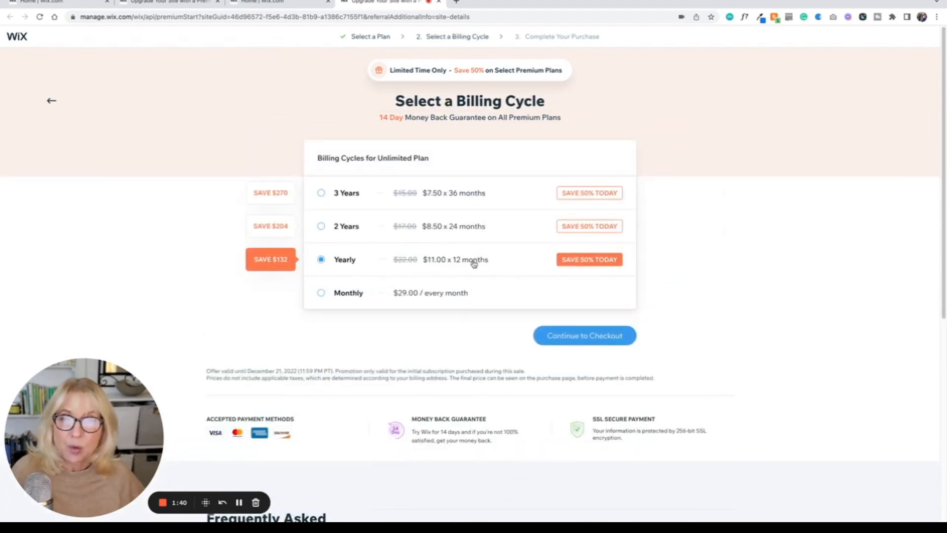
{"action": "mouse_move", "coordinate": [609, 327]}
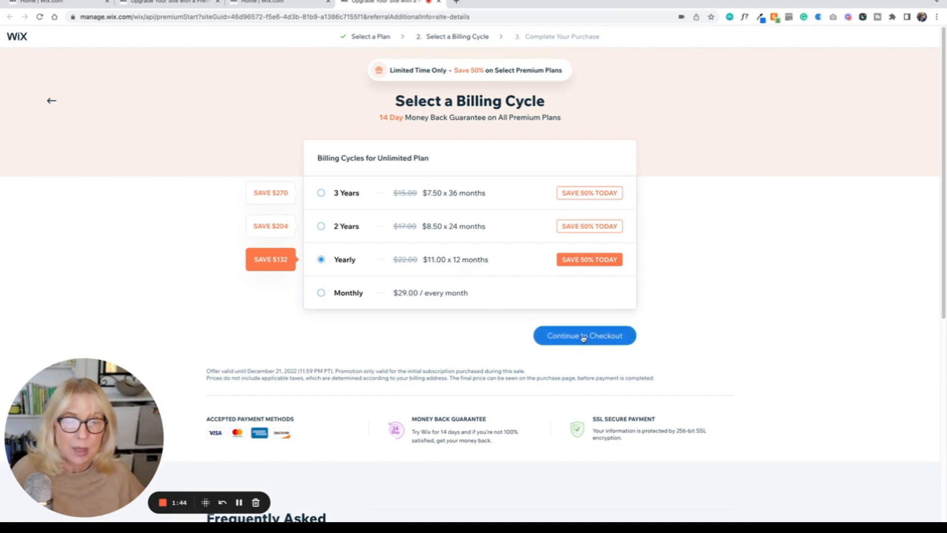
Reach checkout with Yearly billing showing a $132.00 total, then go back to billing cycles
{"action": "left_click", "coordinate": [583, 336]}
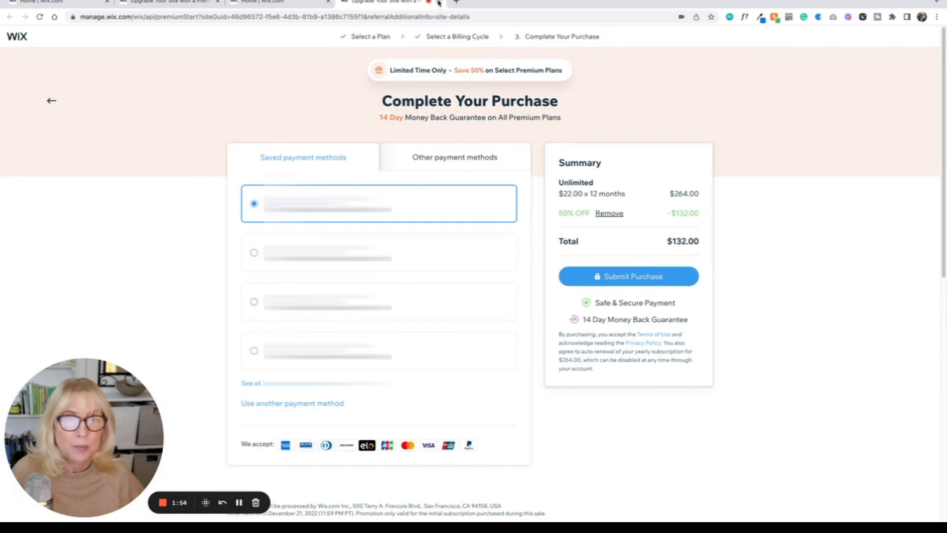
{"action": "mouse_move", "coordinate": [51, 100]}
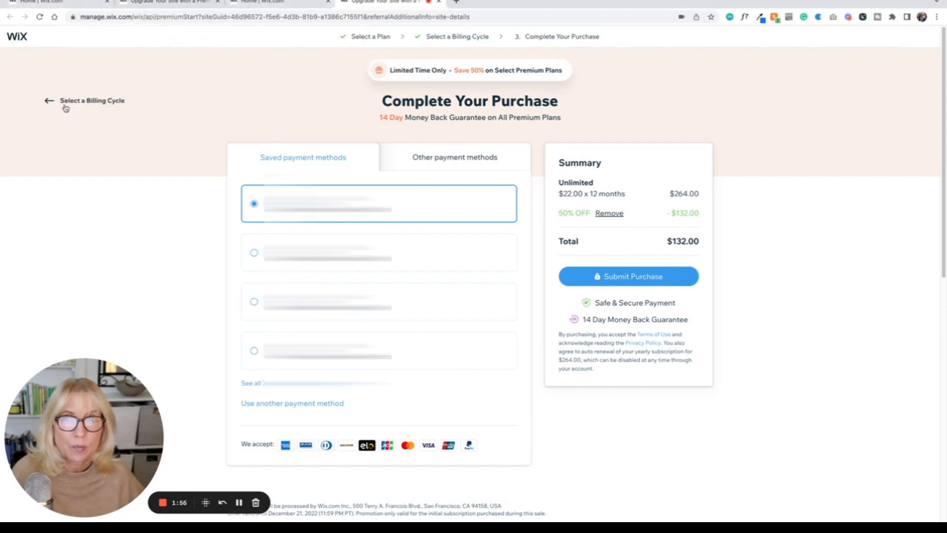
{"action": "left_click", "coordinate": [84, 101]}
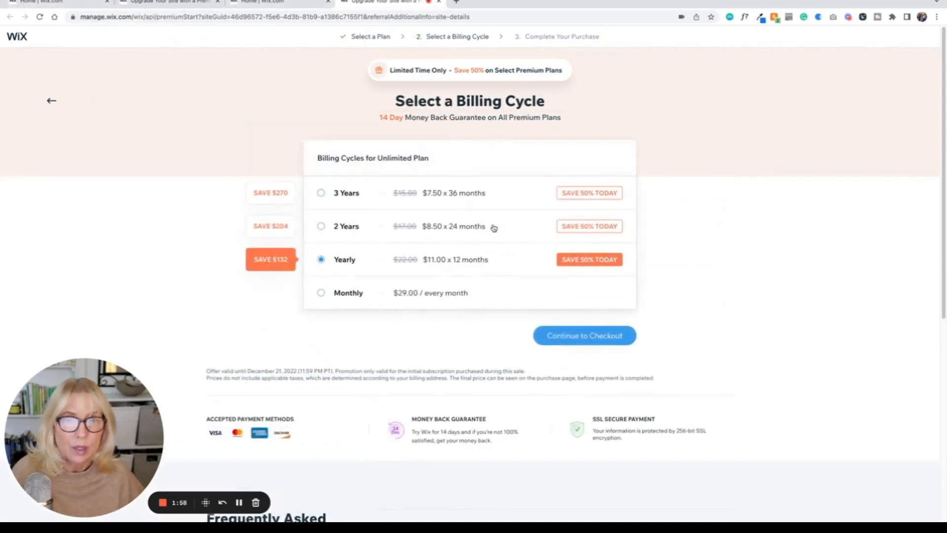
{"action": "mouse_move", "coordinate": [350, 228]}
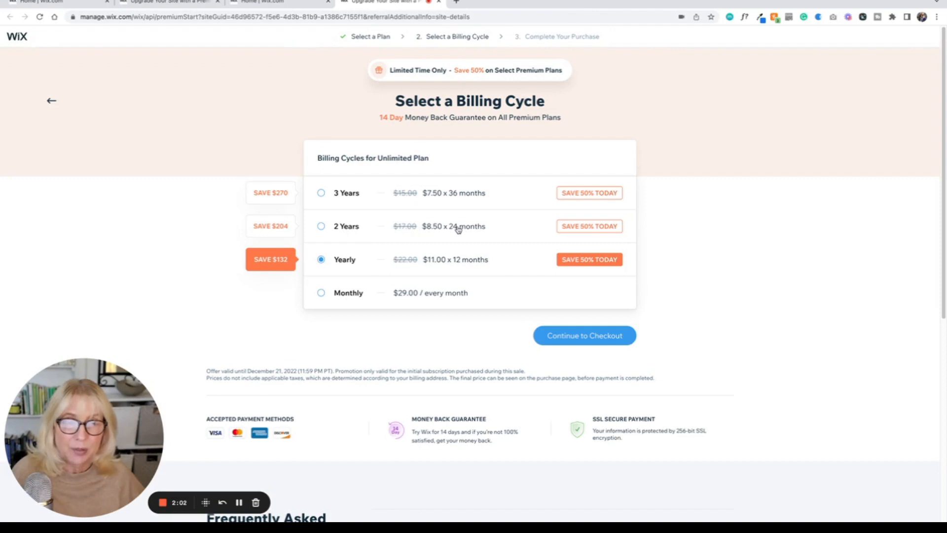
{"action": "mouse_move", "coordinate": [414, 194]}
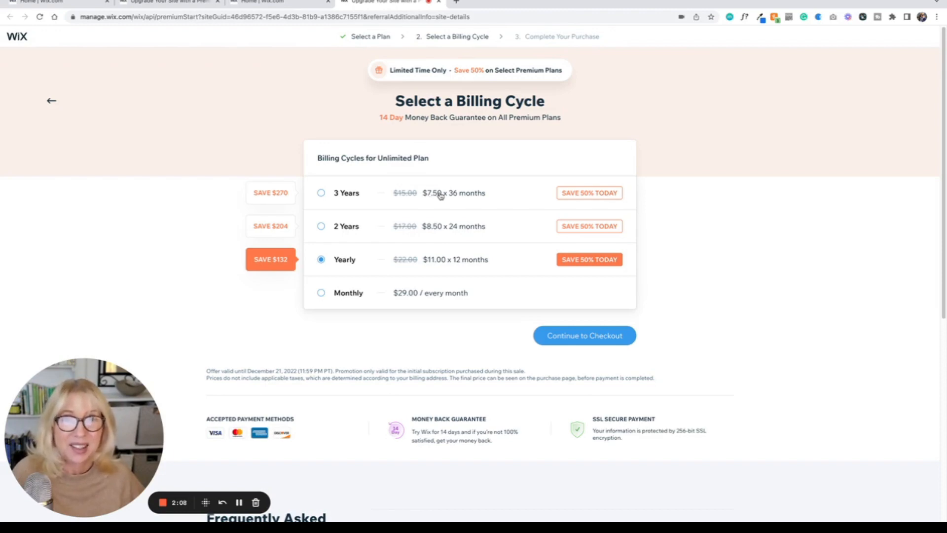
{"action": "mouse_move", "coordinate": [464, 194]}
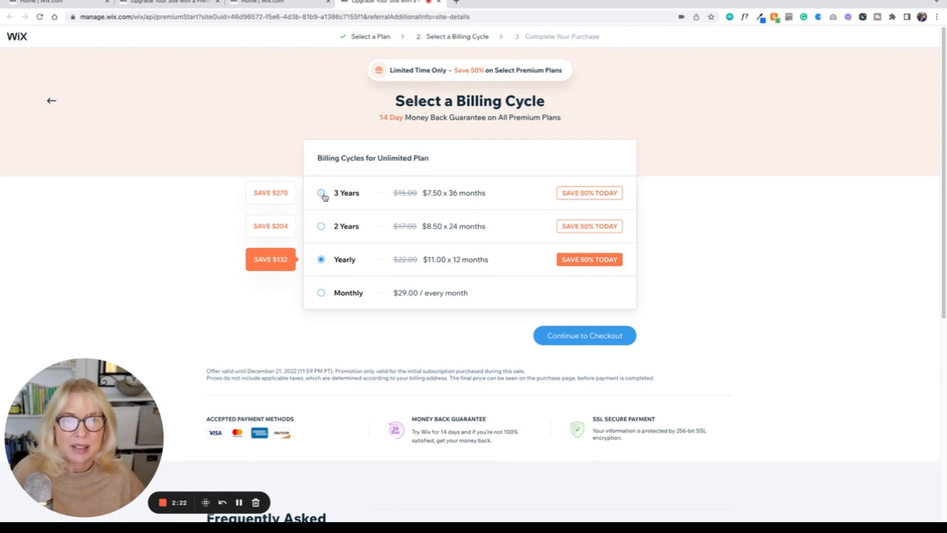
Switch Unlimited to 3 Years billing and reach checkout showing a $270.00 total
{"action": "left_click", "coordinate": [320, 193]}
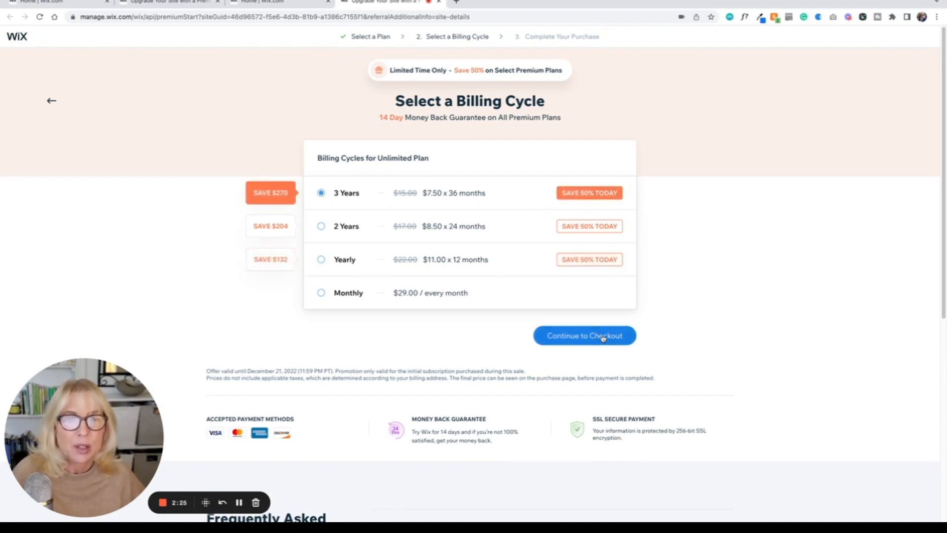
{"action": "left_click", "coordinate": [583, 336]}
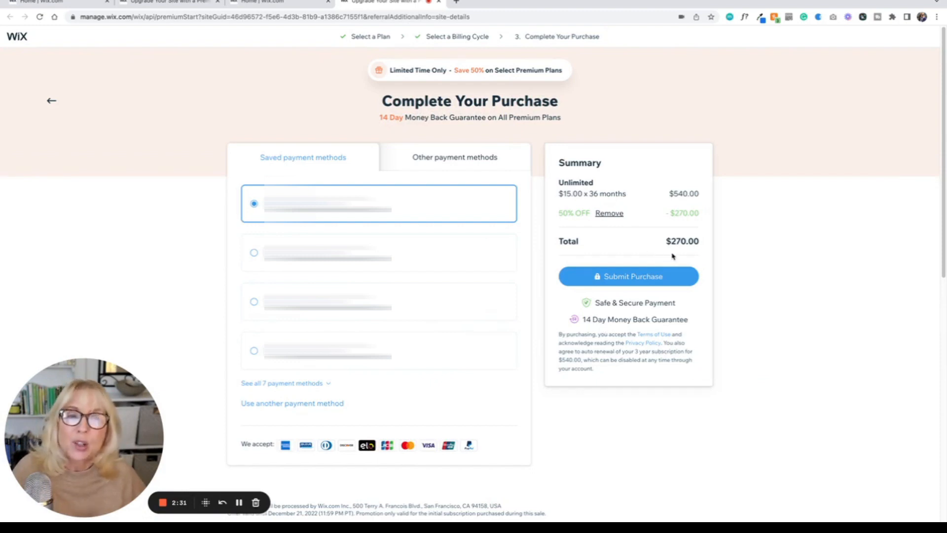
{"action": "mouse_move", "coordinate": [676, 246]}
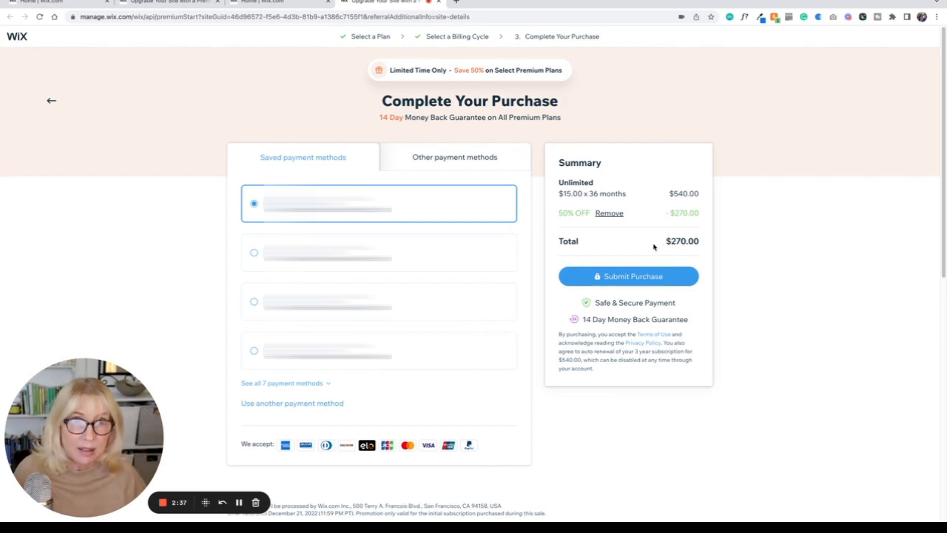
{"action": "mouse_move", "coordinate": [671, 248]}
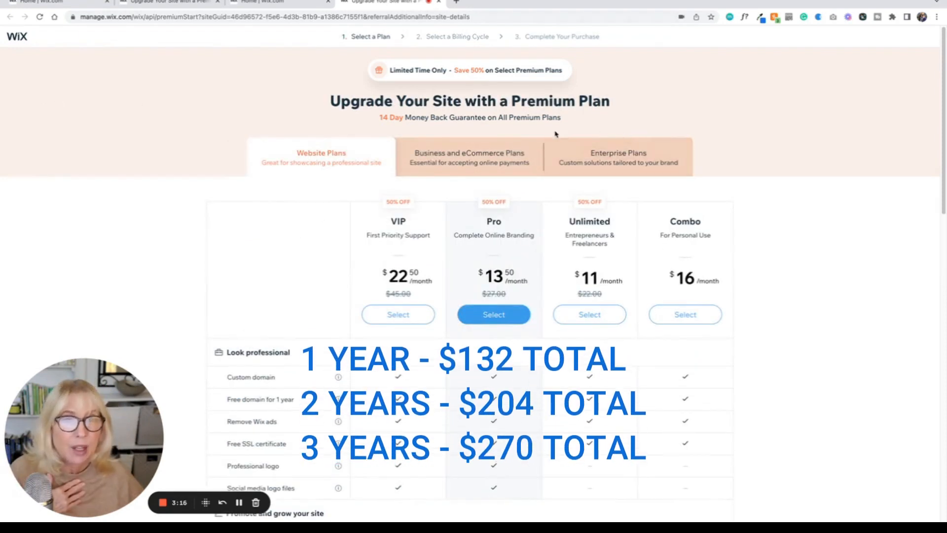
{"action": "mouse_move", "coordinate": [610, 293]}
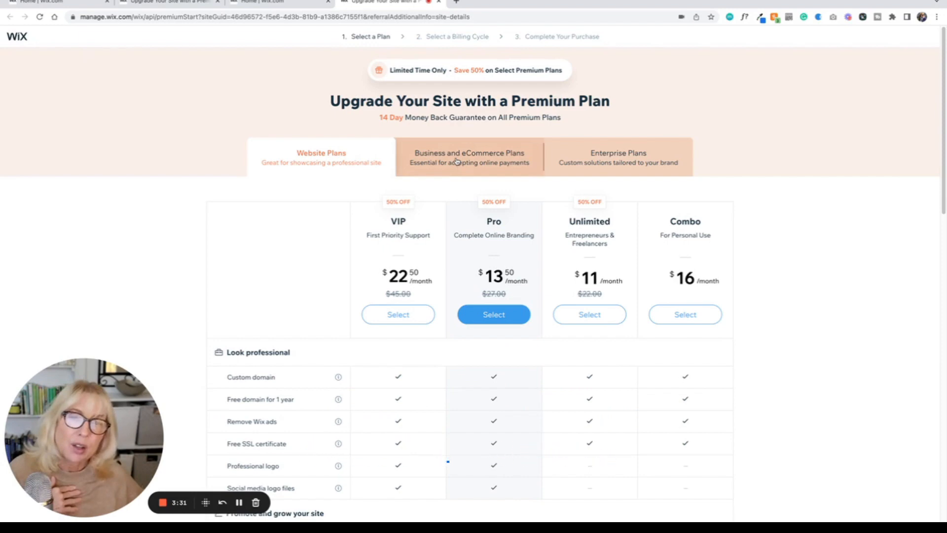
Under Business and eCommerce Plans, select Business Unlimited with Yearly at $16.00 per month
{"action": "left_click", "coordinate": [469, 157]}
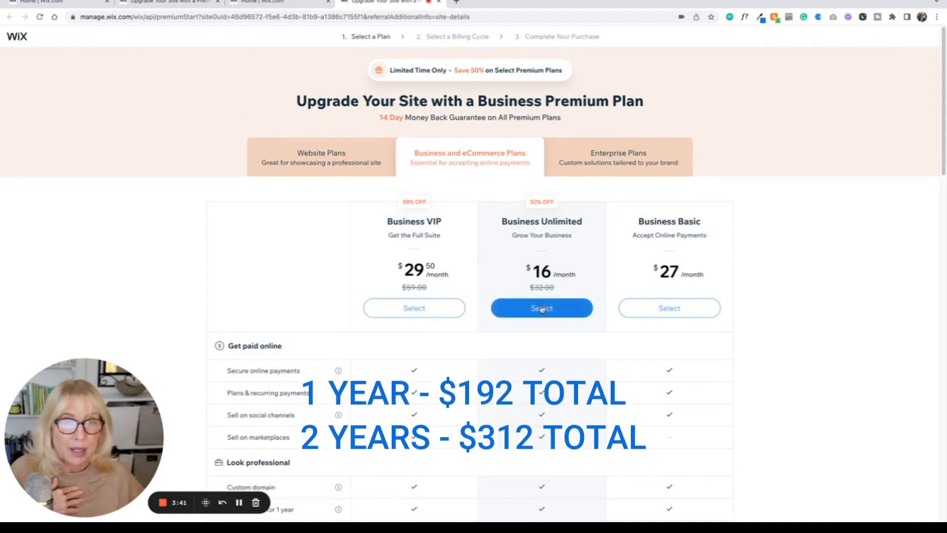
{"action": "left_click", "coordinate": [542, 308]}
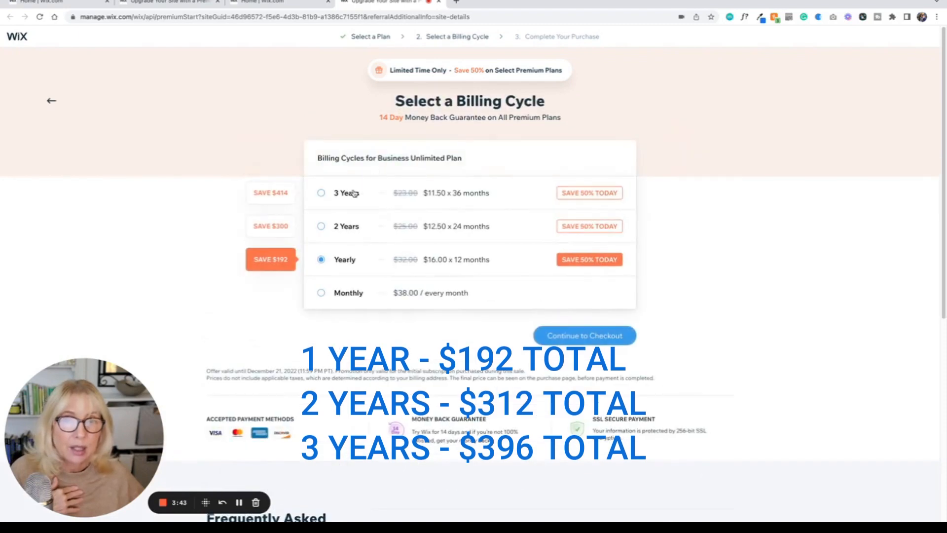
{"action": "mouse_move", "coordinate": [356, 195]}
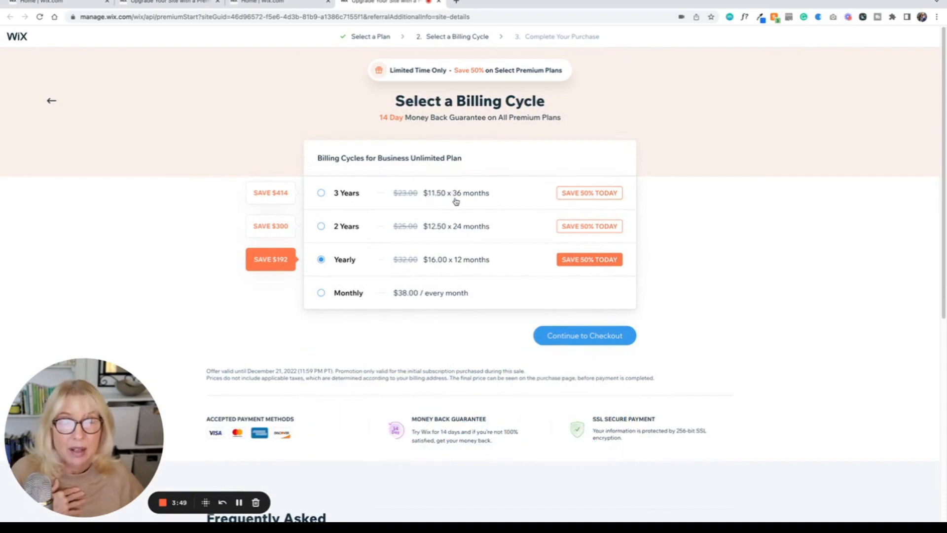
{"action": "mouse_move", "coordinate": [495, 198]}
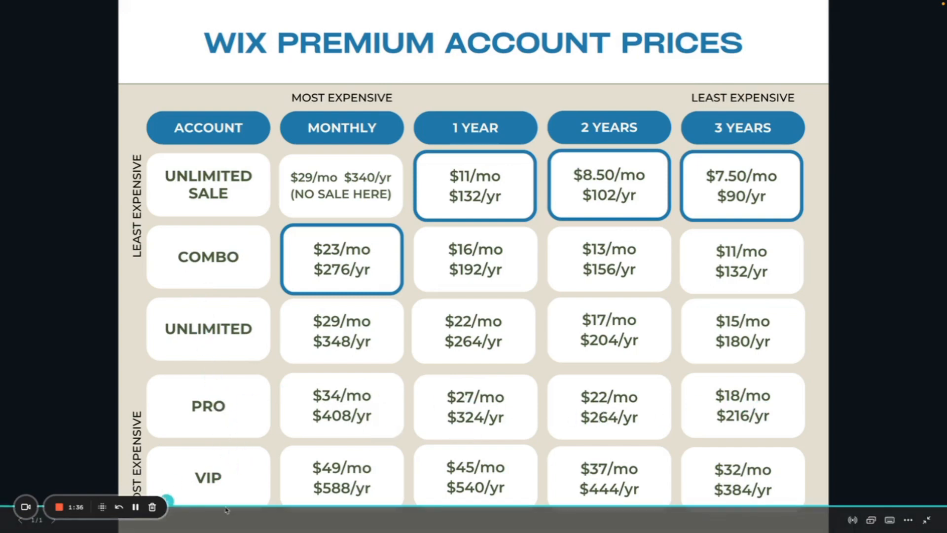
{"action": "mouse_move", "coordinate": [623, 404]}
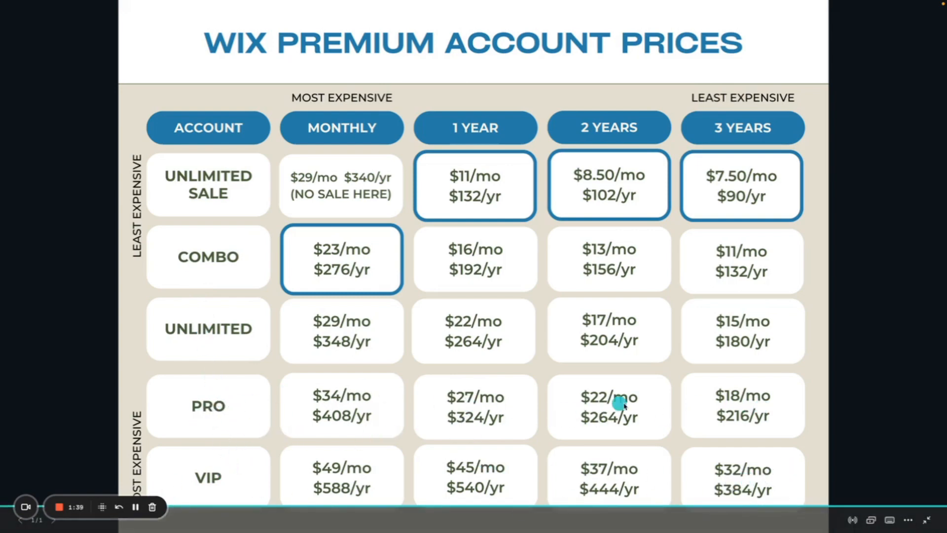
{"action": "mouse_move", "coordinate": [389, 459]}
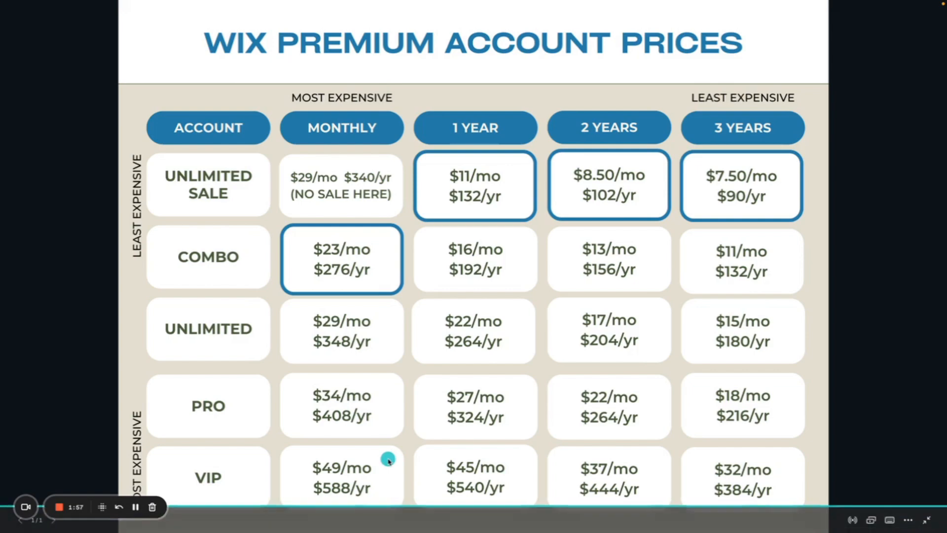
{"action": "mouse_move", "coordinate": [755, 189]}
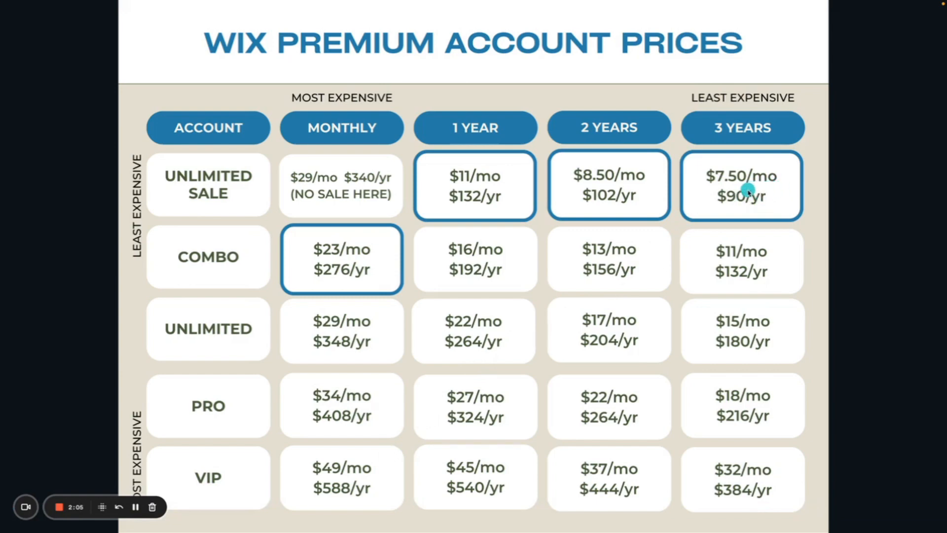
{"action": "mouse_move", "coordinate": [333, 179]}
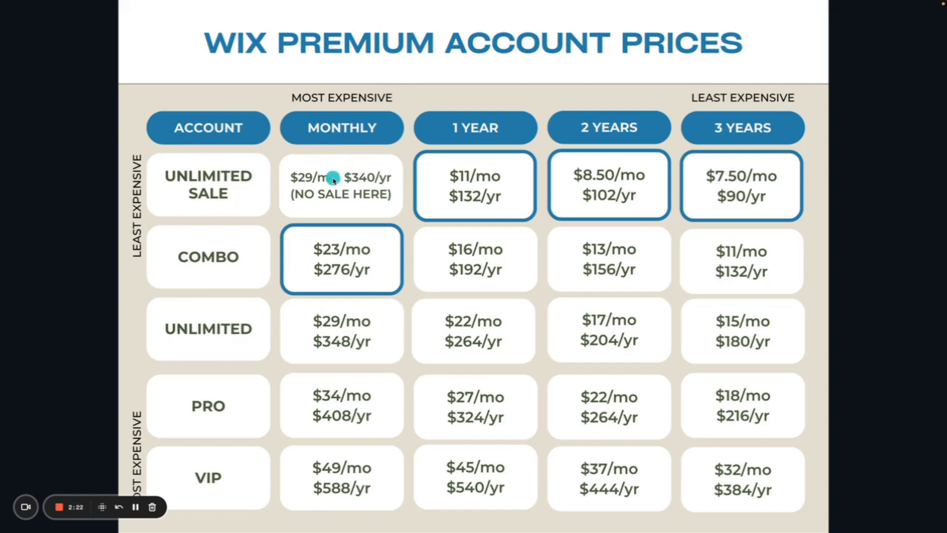
{"action": "mouse_move", "coordinate": [367, 237]}
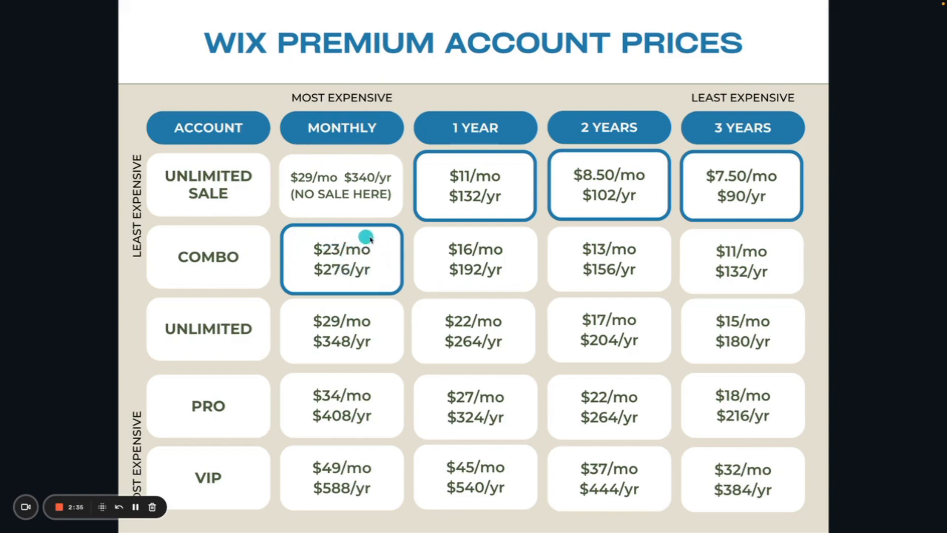
{"action": "mouse_move", "coordinate": [773, 194]}
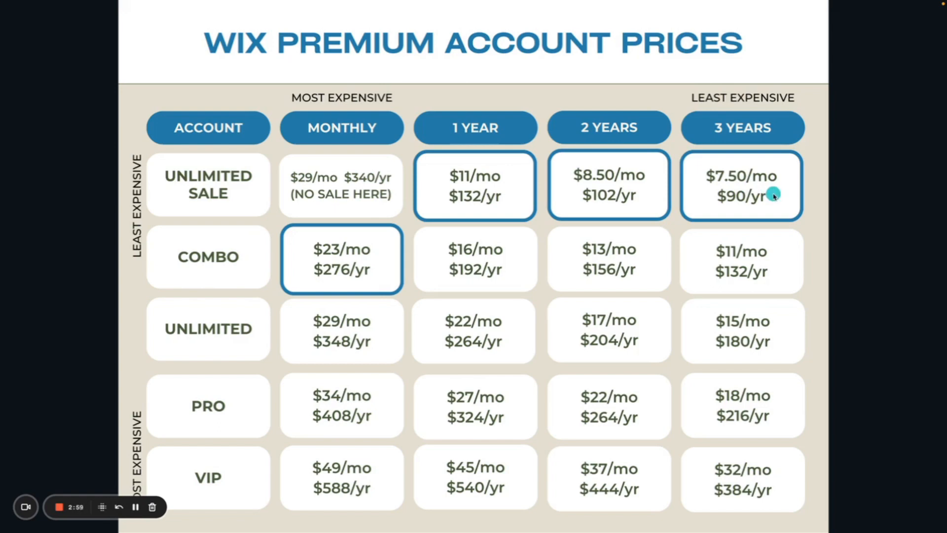